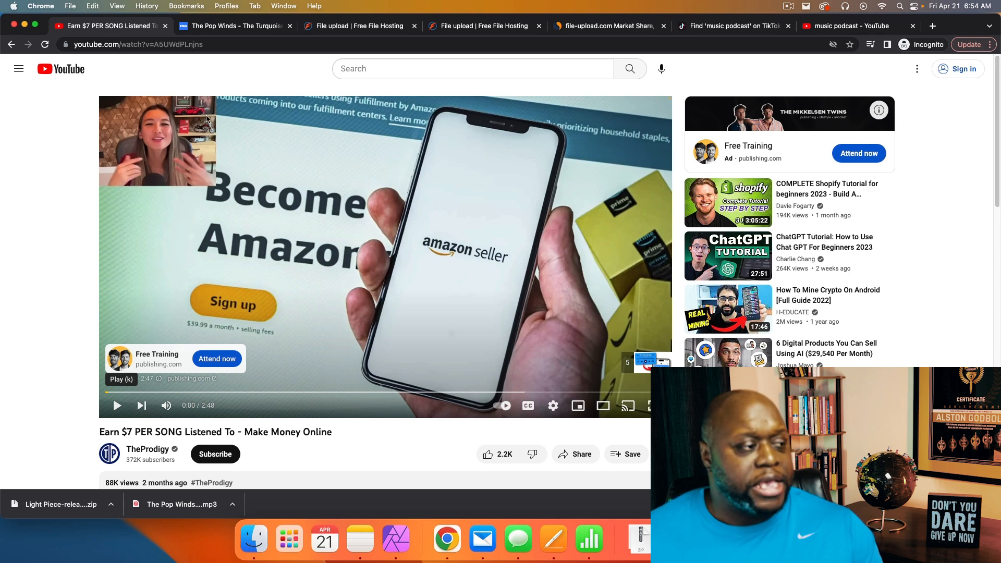
Flip between The Turquoise track page and the FileUpload account overview showing a $0 balance
{"action": "left_click", "coordinate": [232, 25]}
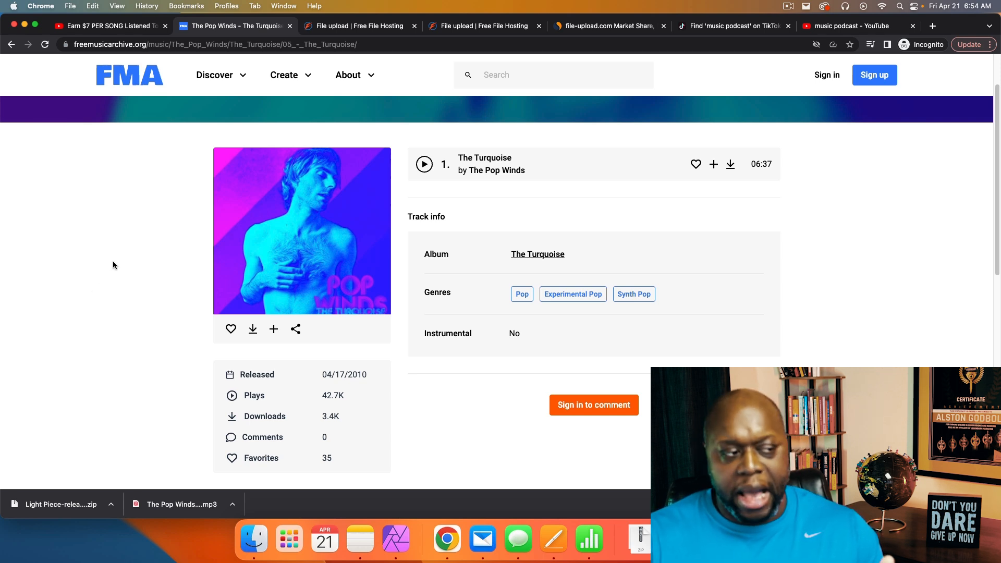
{"action": "mouse_move", "coordinate": [318, 244]}
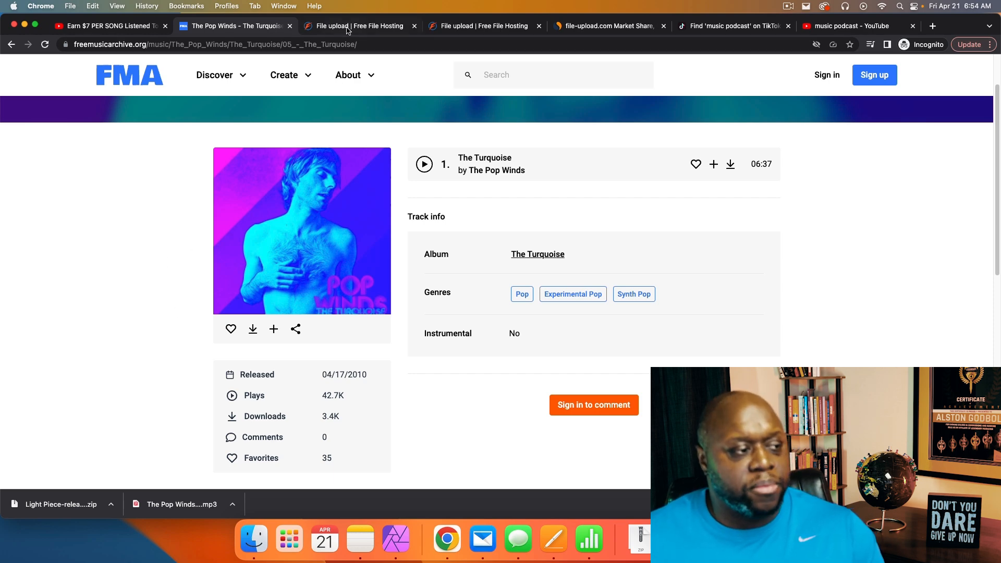
{"action": "left_click", "coordinate": [360, 25]}
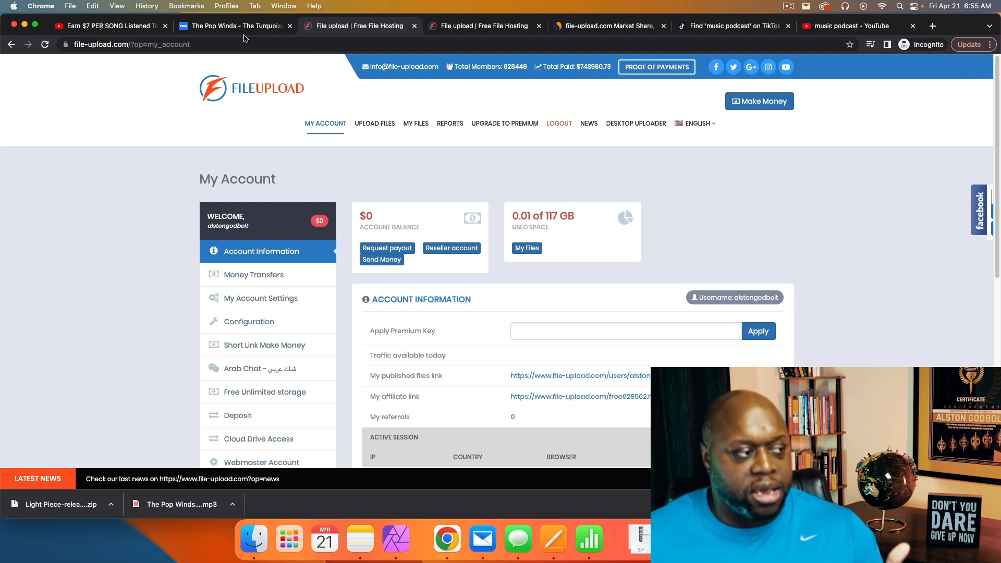
{"action": "left_click", "coordinate": [233, 26]}
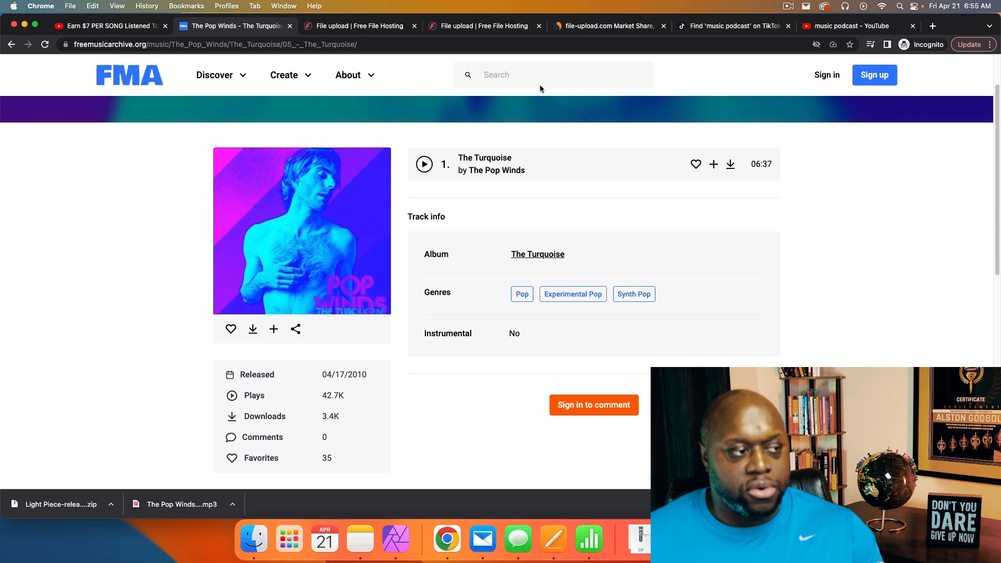
{"action": "left_click", "coordinate": [358, 26]}
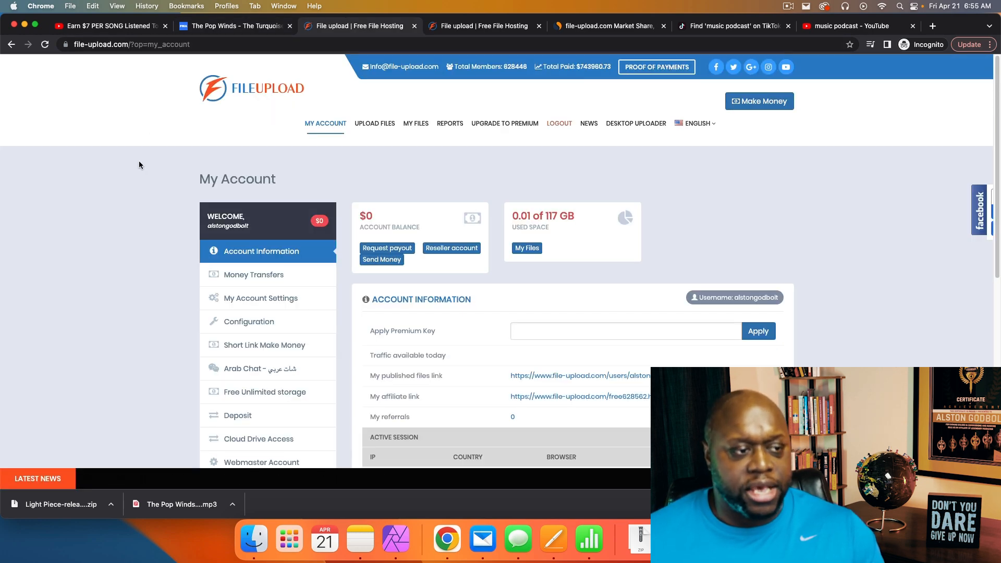
View file-upload.com's Similarweb ranking and traffic charts, ending on the overview with rank 4,474 and 12.4M visits
{"action": "left_click", "coordinate": [607, 26]}
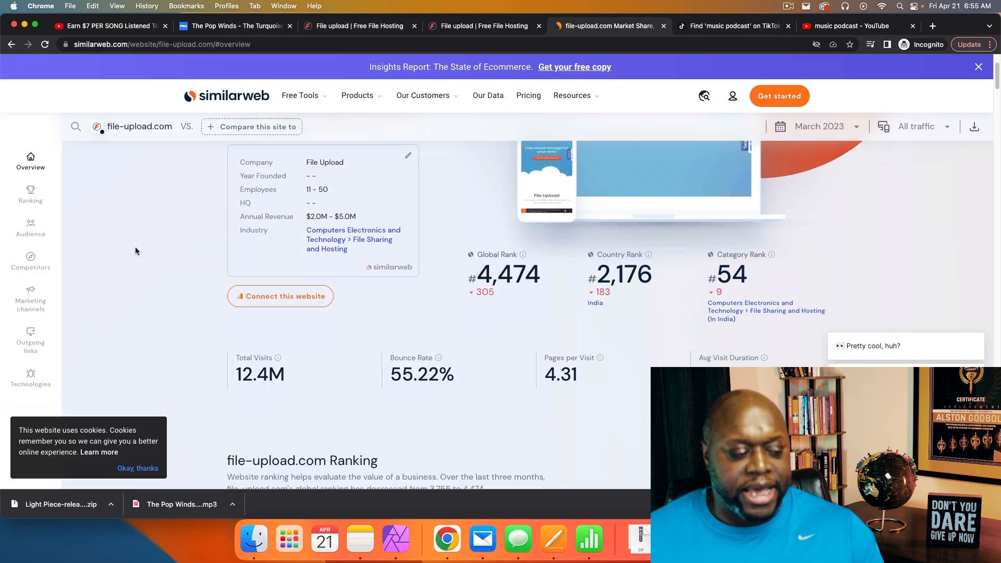
{"action": "left_click", "coordinate": [30, 195]}
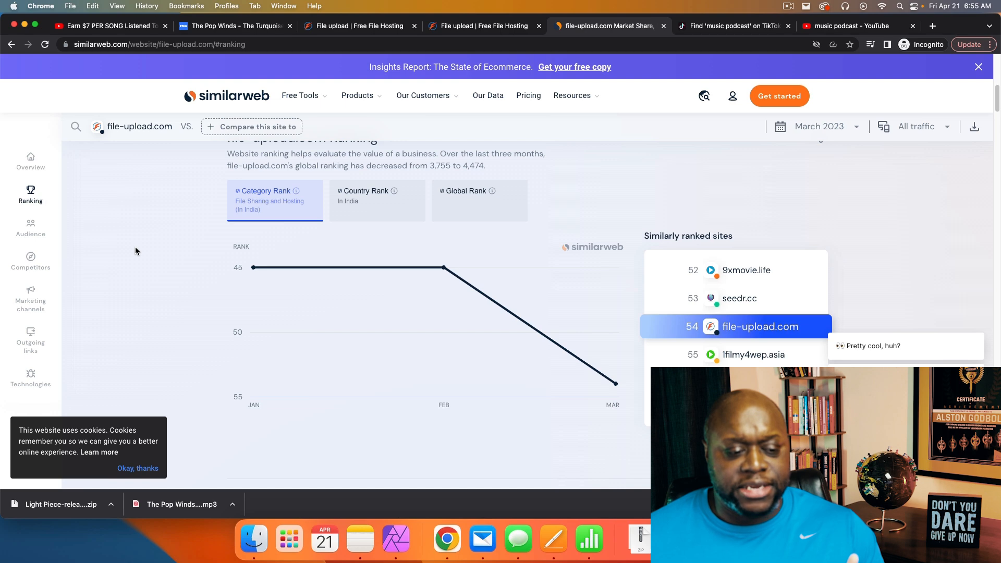
{"action": "left_click", "coordinate": [31, 159]}
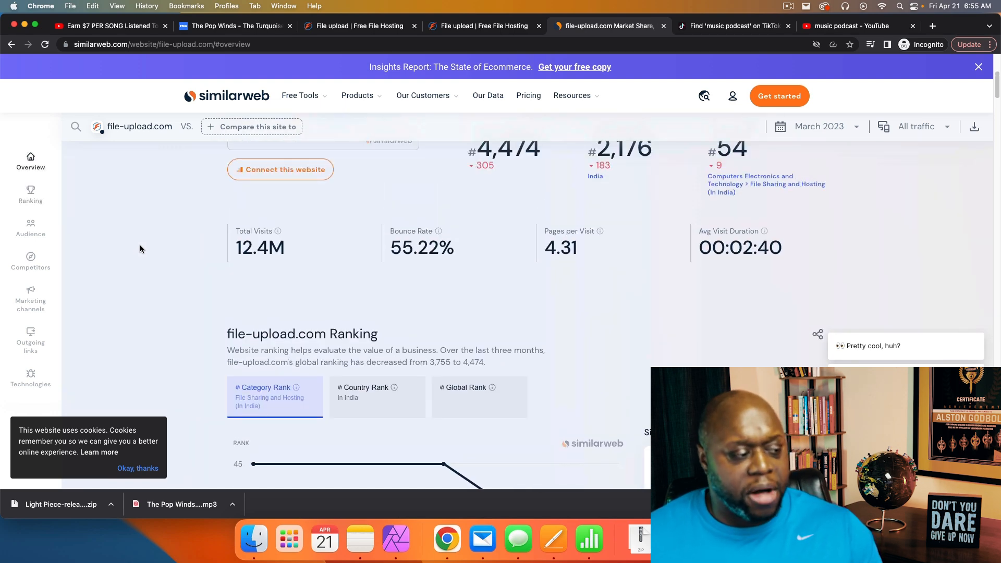
{"action": "scroll", "scroll_direction": "down", "scroll_amount": 3}
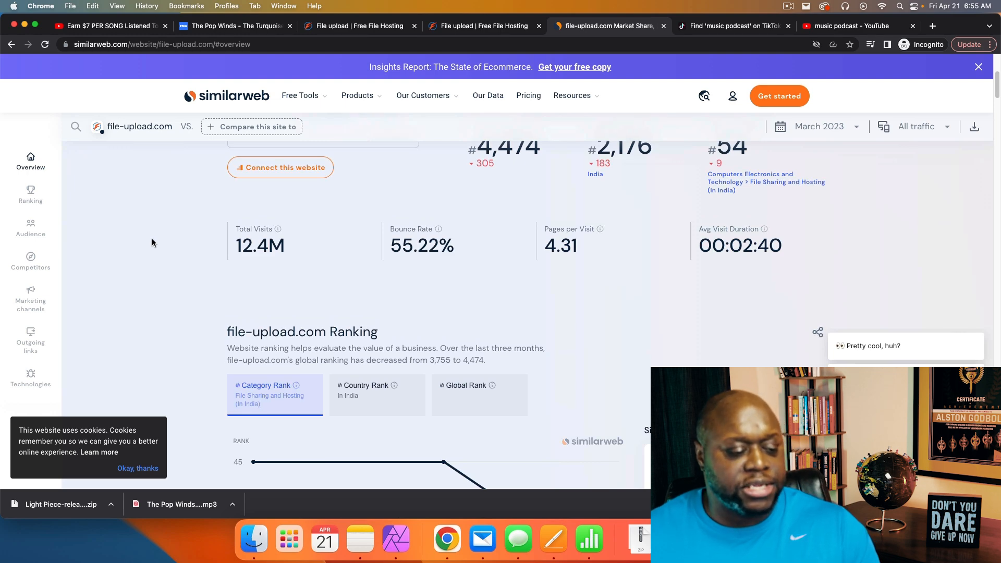
{"action": "left_click", "coordinate": [30, 195]}
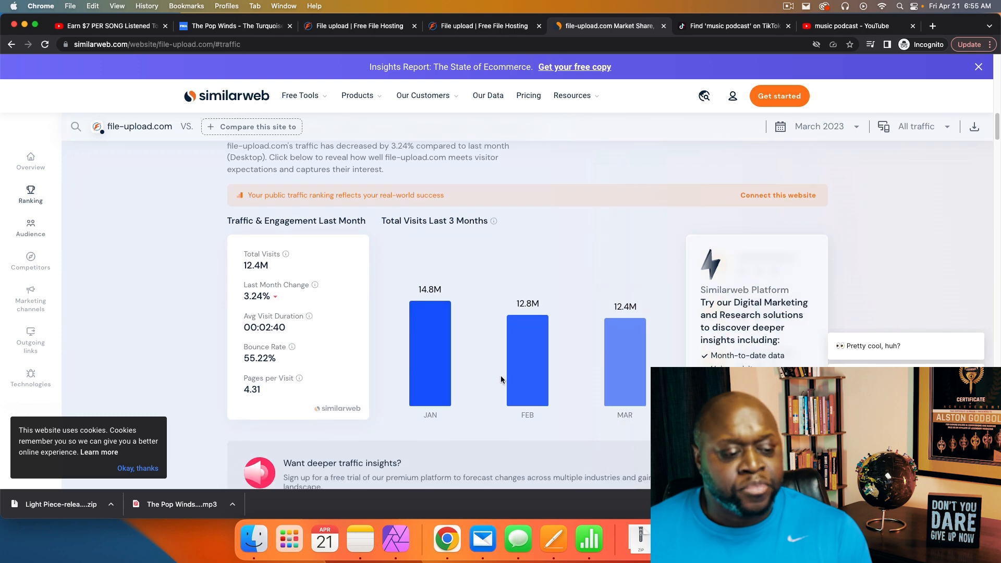
{"action": "left_click", "coordinate": [30, 159]}
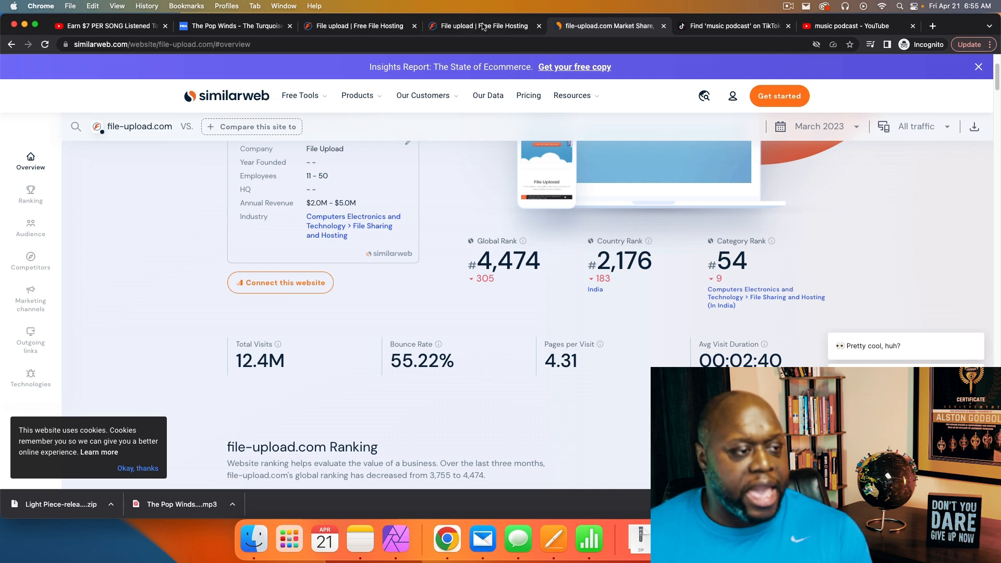
Highlight the 'pays up to $7 per 1000 downloads' claim and look over the payout tables
{"action": "left_click", "coordinate": [483, 26]}
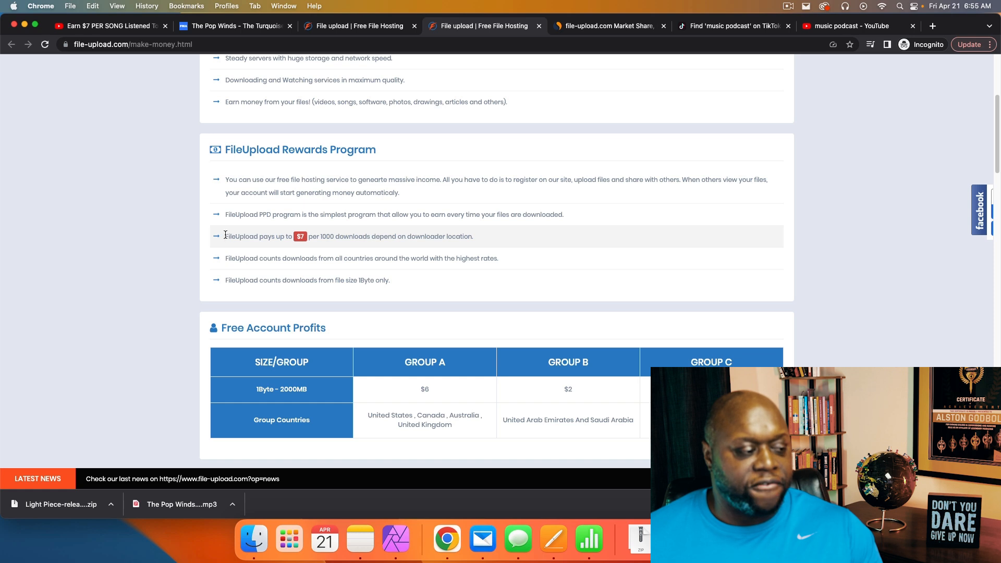
{"action": "left_click_drag", "start_coordinate": [226, 237], "coordinate": [329, 236]}
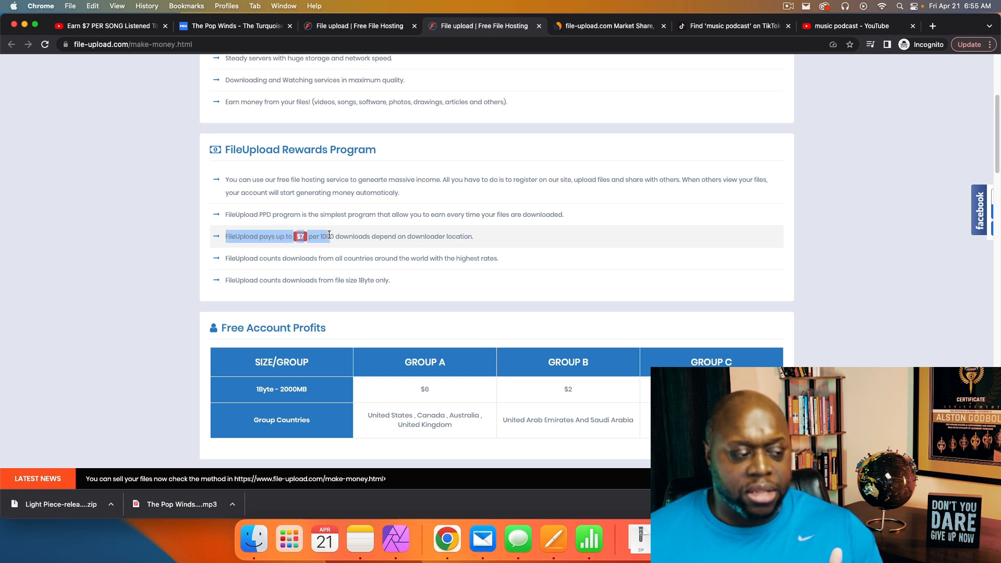
{"action": "left_click_drag", "start_coordinate": [325, 237], "coordinate": [389, 237]}
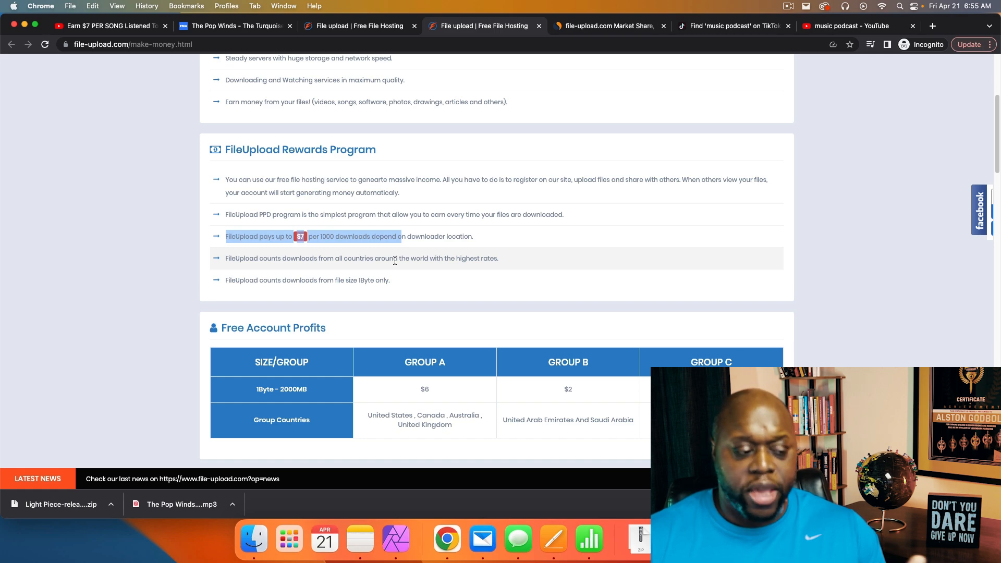
{"action": "scroll", "scroll_direction": "up", "scroll_amount": 3}
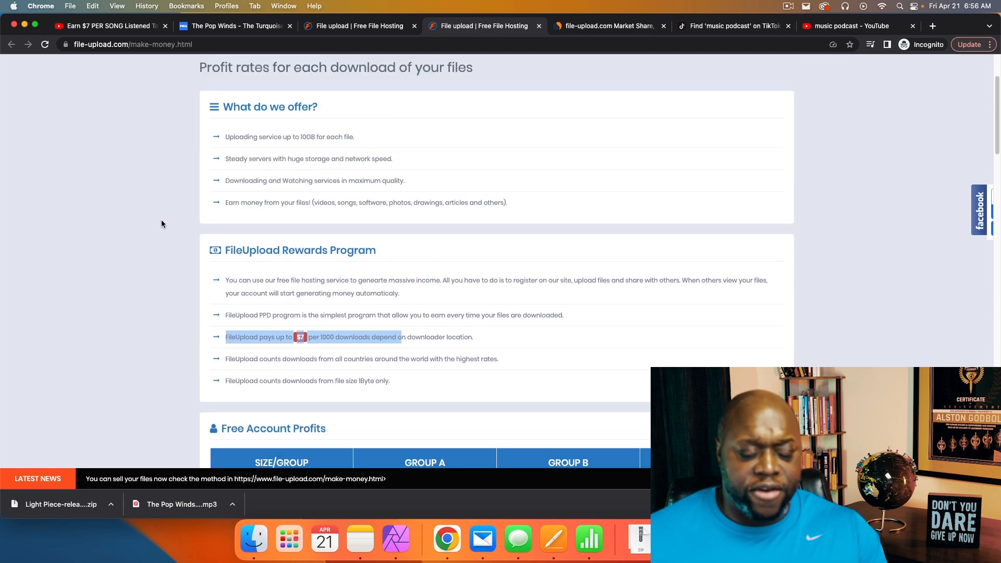
{"action": "scroll", "scroll_direction": "down", "scroll_amount": 3}
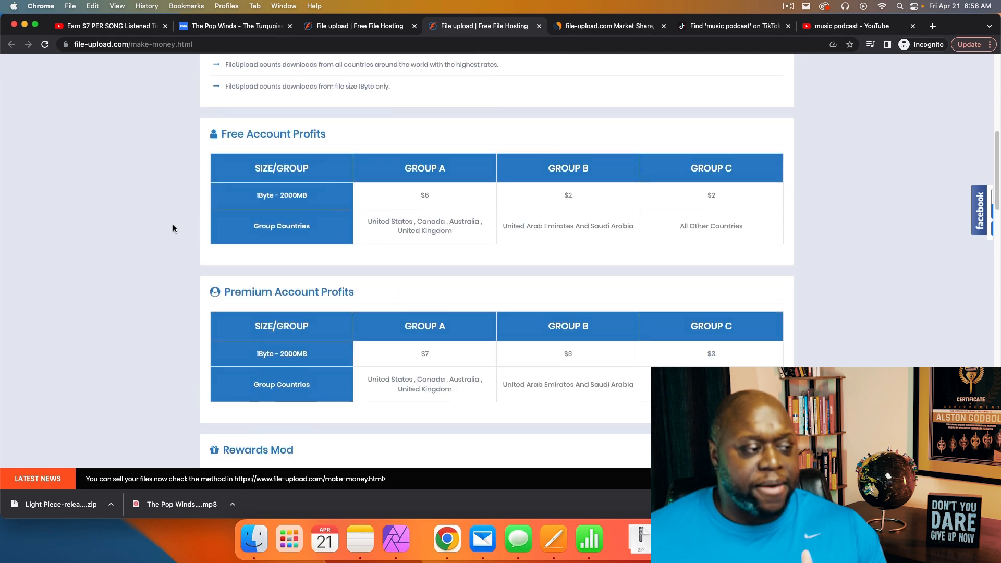
{"action": "scroll", "scroll_direction": "down", "scroll_amount": 3}
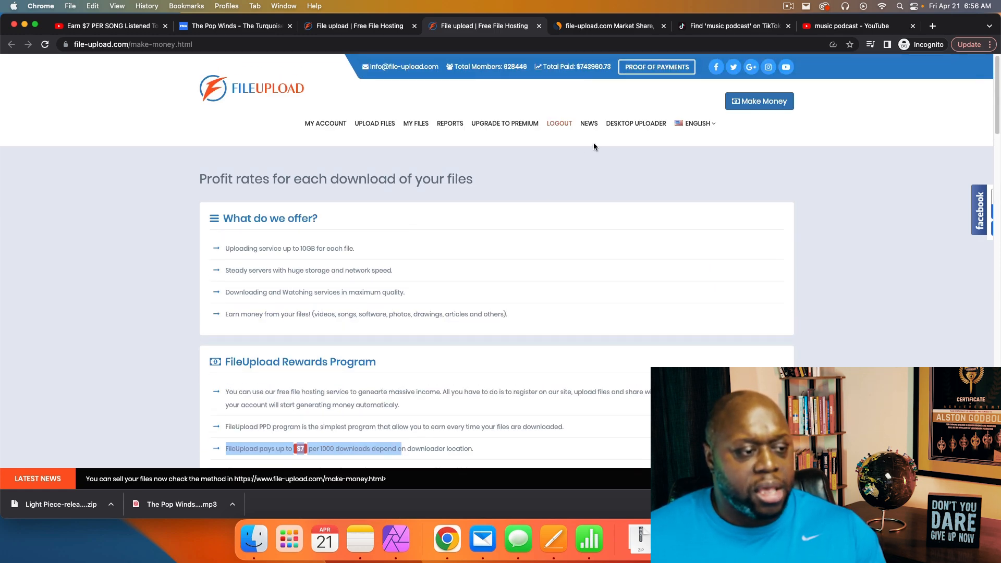
Review the premium upgrade comparison of Anonymous, Premium and Registered accounts and the $11.95 monthly package
{"action": "left_click", "coordinate": [505, 122]}
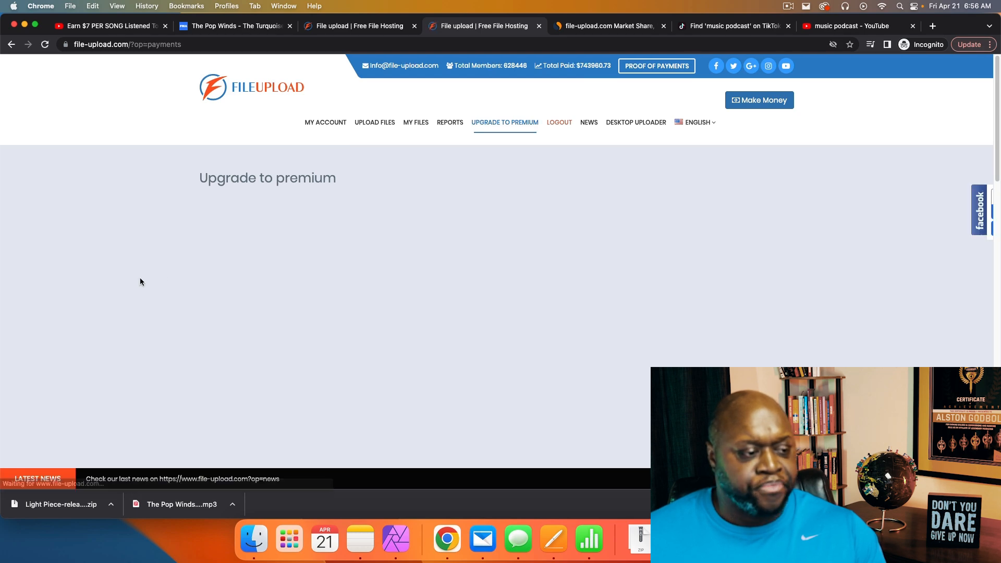
{"action": "scroll", "scroll_direction": "down", "scroll_amount": 3}
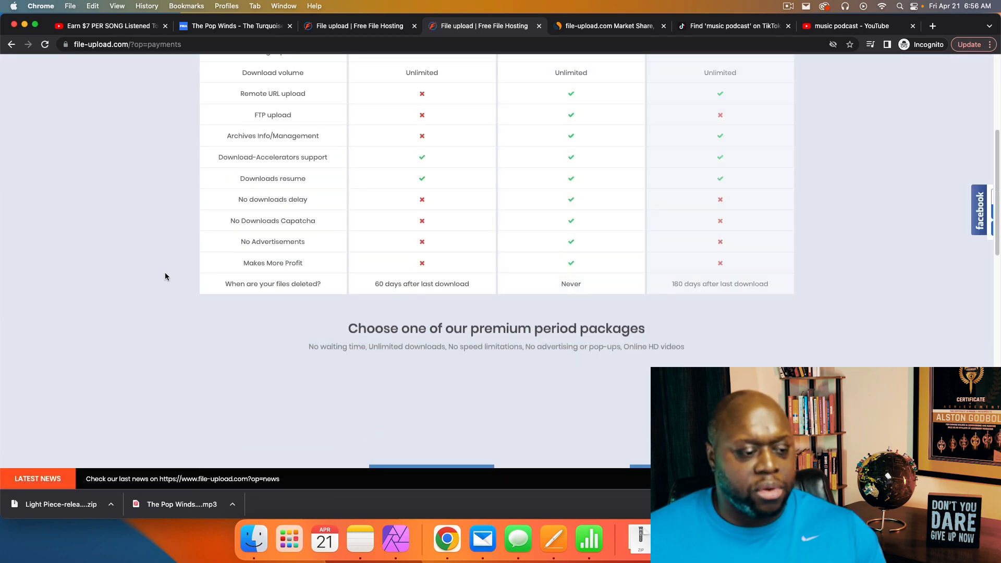
{"action": "scroll", "scroll_direction": "down", "scroll_amount": 3}
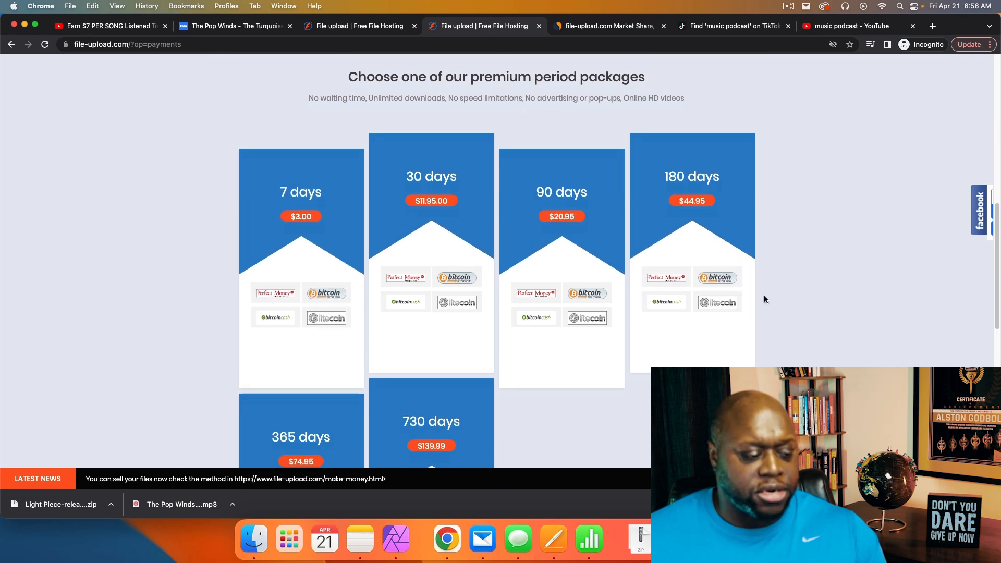
{"action": "scroll", "scroll_direction": "down", "scroll_amount": 3}
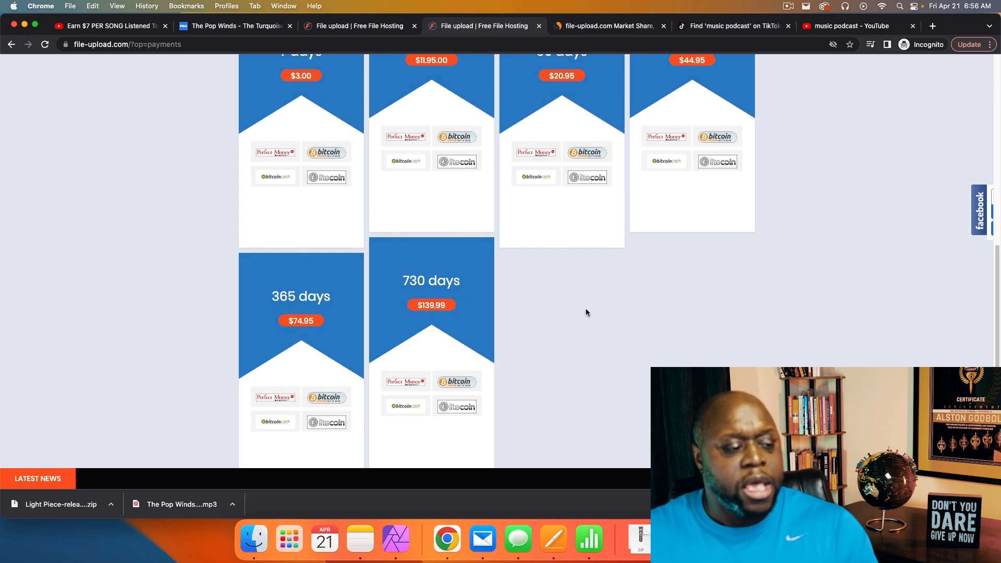
{"action": "scroll", "scroll_direction": "up", "scroll_amount": 3}
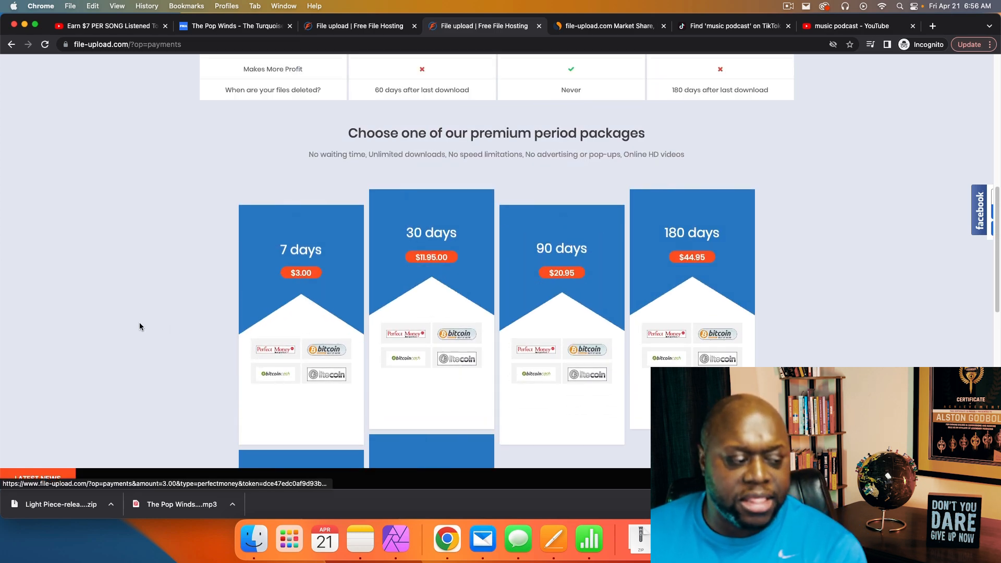
{"action": "scroll", "scroll_direction": "up", "scroll_amount": 3}
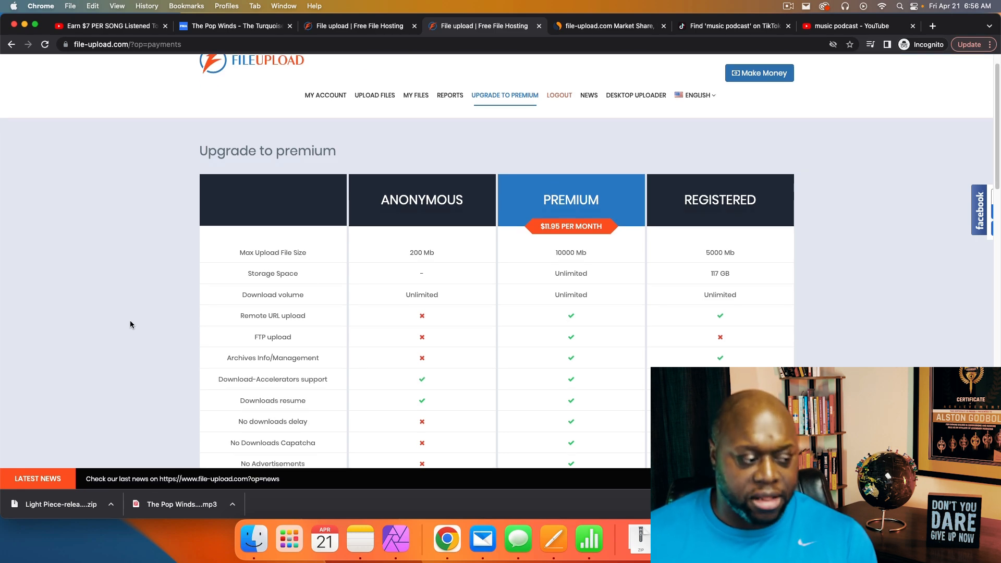
Highlight the Group A countries (US, Canada, Australia, UK) in the Free Account Profits table
{"action": "left_click", "coordinate": [758, 73]}
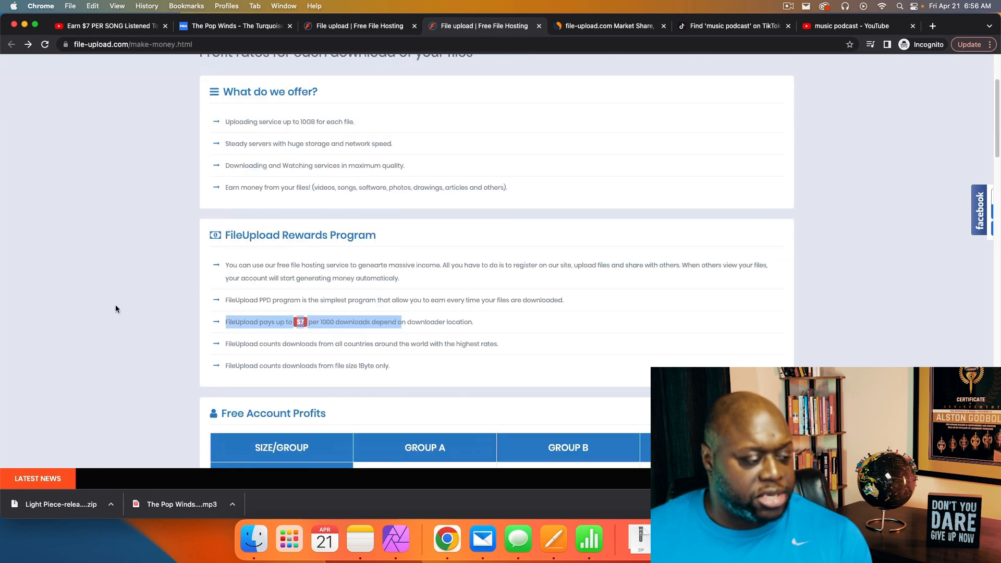
{"action": "scroll", "scroll_direction": "down", "scroll_amount": 3}
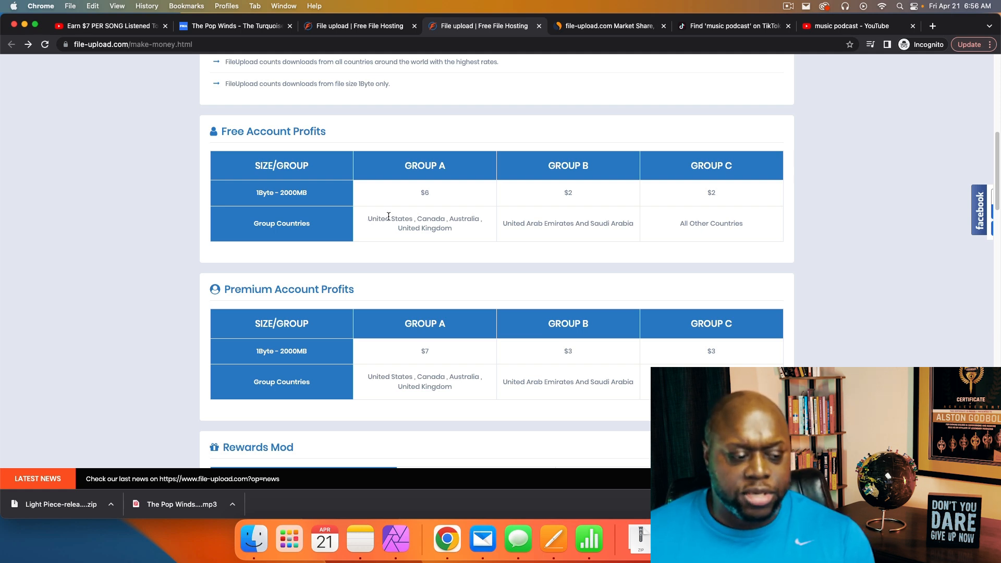
{"action": "scroll", "scroll_direction": "down", "scroll_amount": 3}
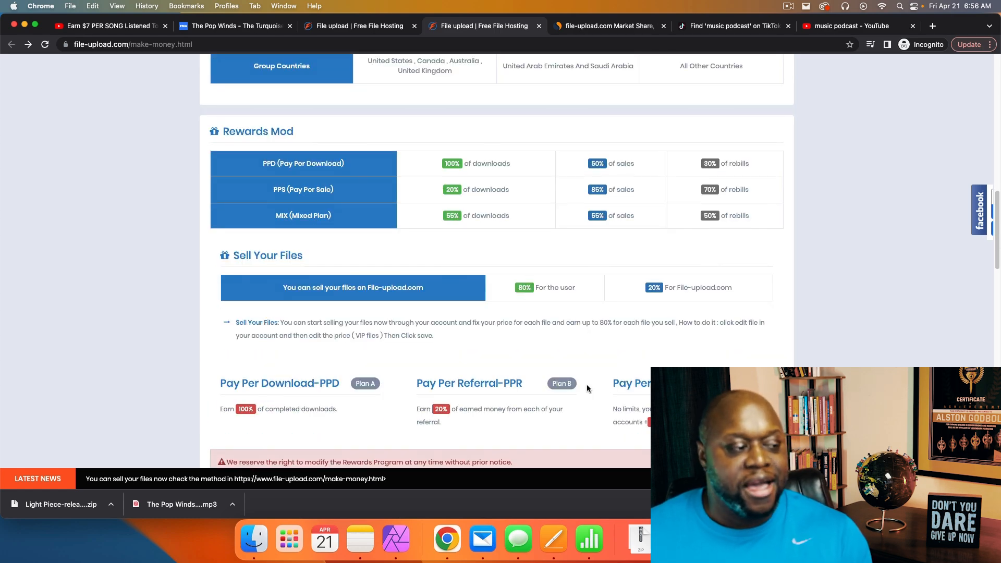
{"action": "scroll", "scroll_direction": "down", "scroll_amount": 3}
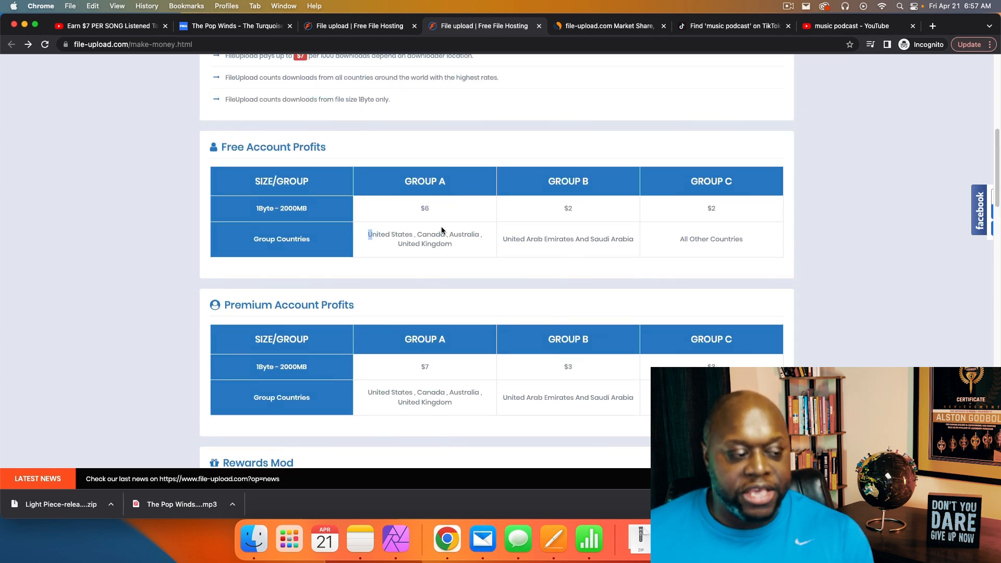
{"action": "left_click_drag", "start_coordinate": [369, 233], "coordinate": [452, 244]}
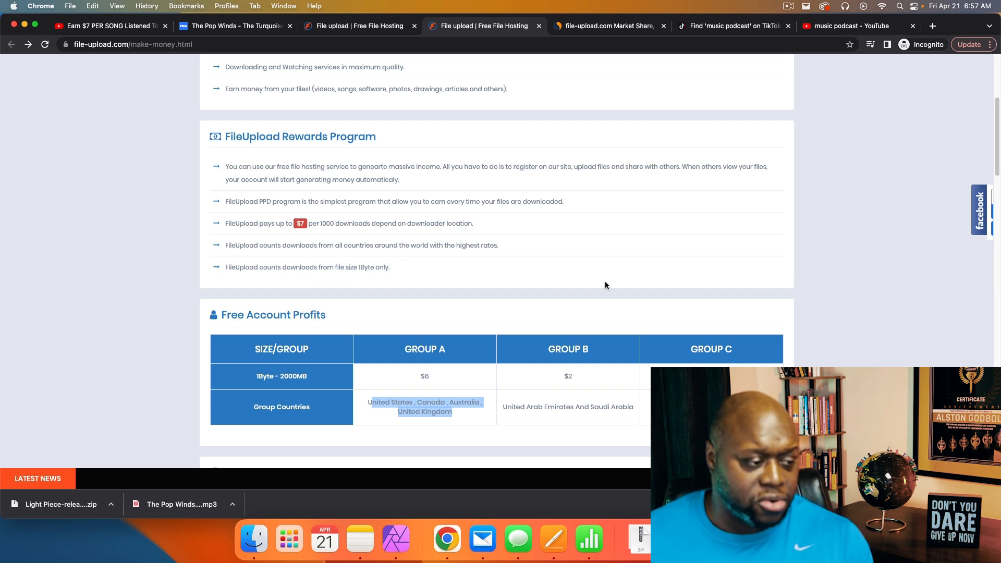
{"action": "scroll", "scroll_direction": "down", "scroll_amount": 3}
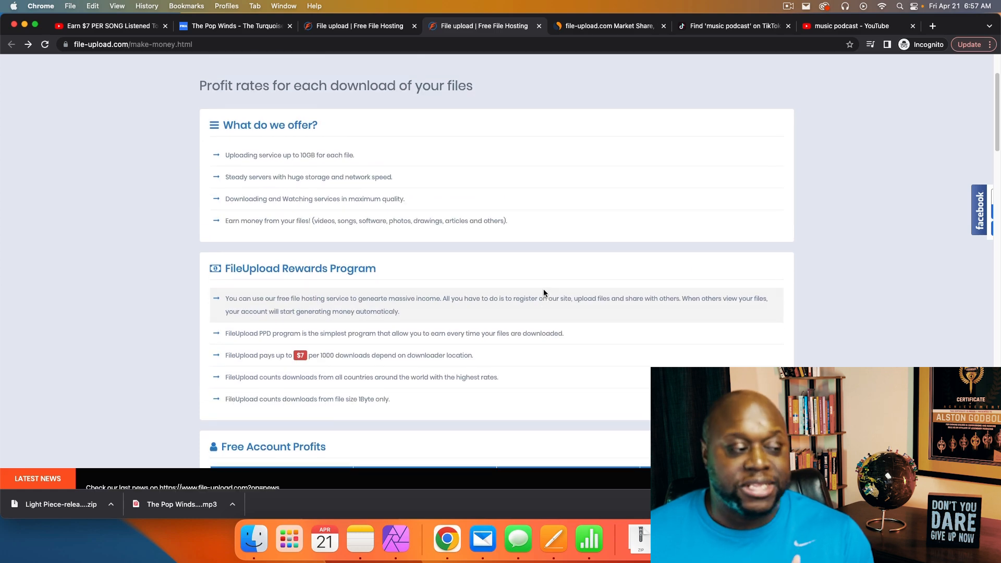
{"action": "scroll", "scroll_direction": "up", "scroll_amount": 3}
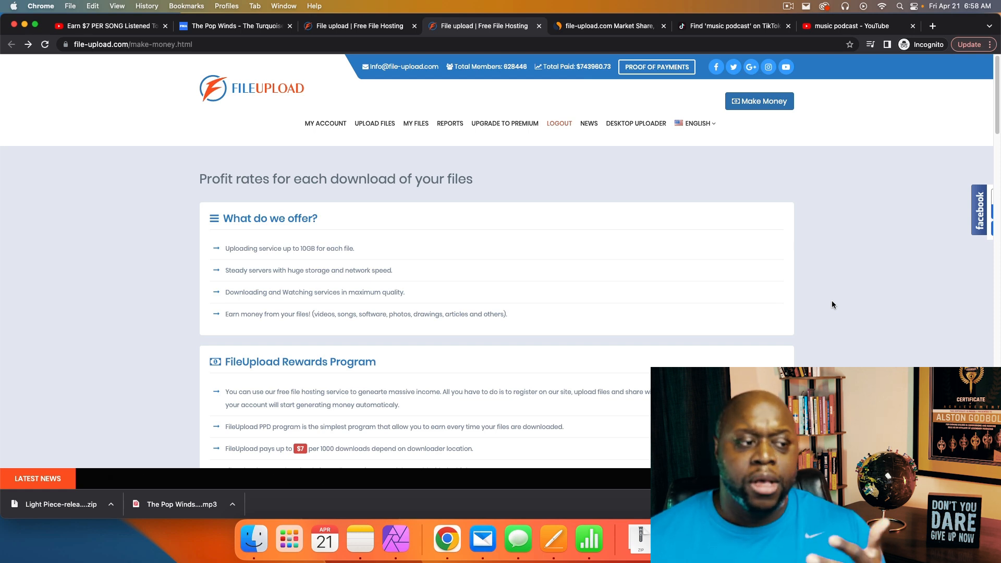
Bring up the Proof of Payments list of member payouts with the total paid
{"action": "left_click", "coordinate": [656, 66]}
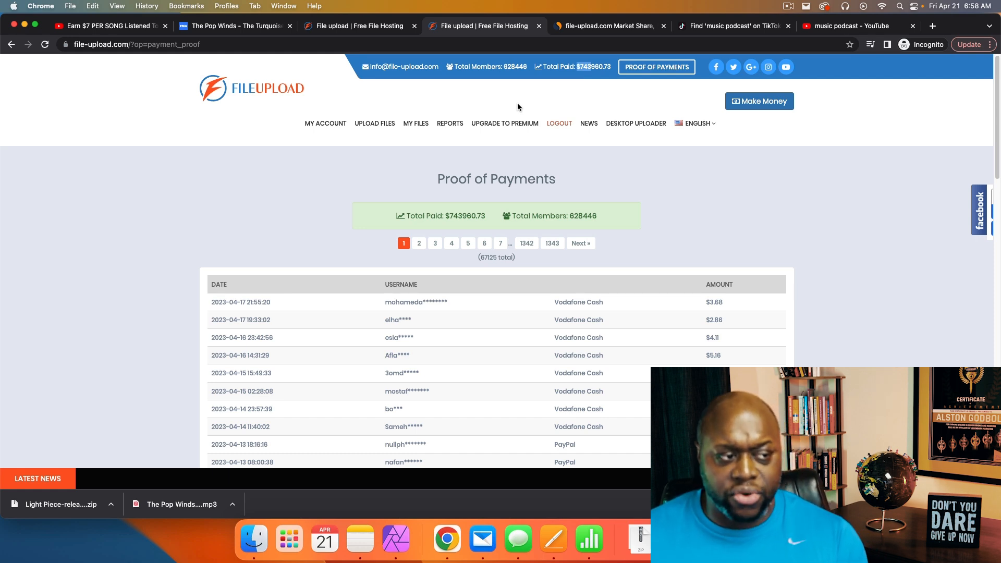
{"action": "mouse_move", "coordinate": [636, 123]}
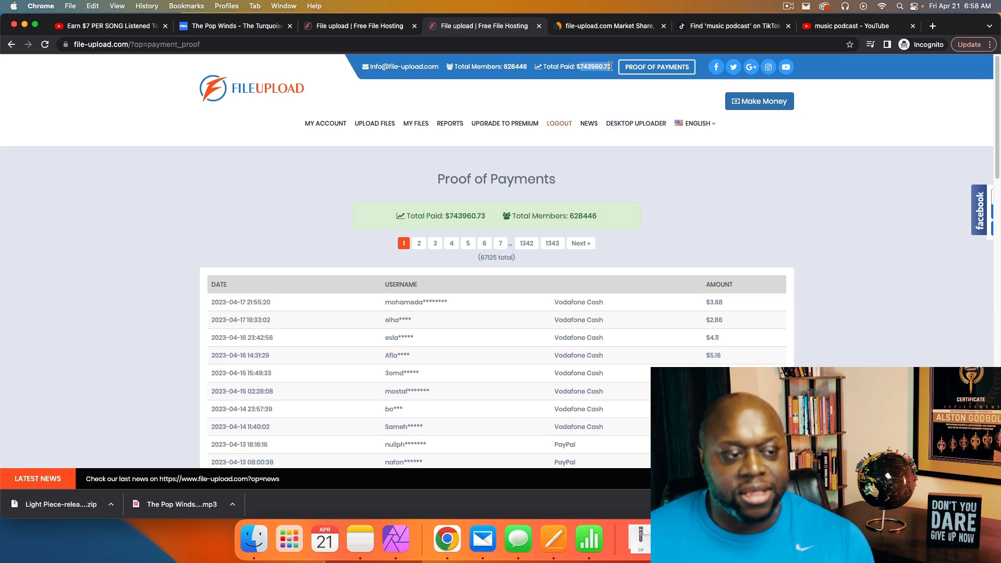
Start dividing 743960.73 in the address bar and go back for the 628446 member count
{"action": "type", "text": "743960.73"}
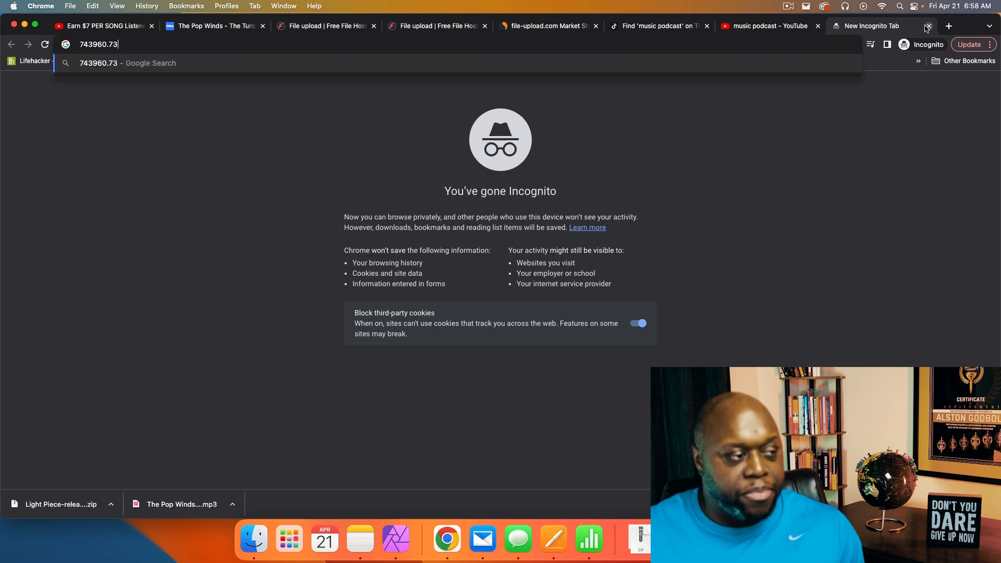
{"action": "type", "text": "/"}
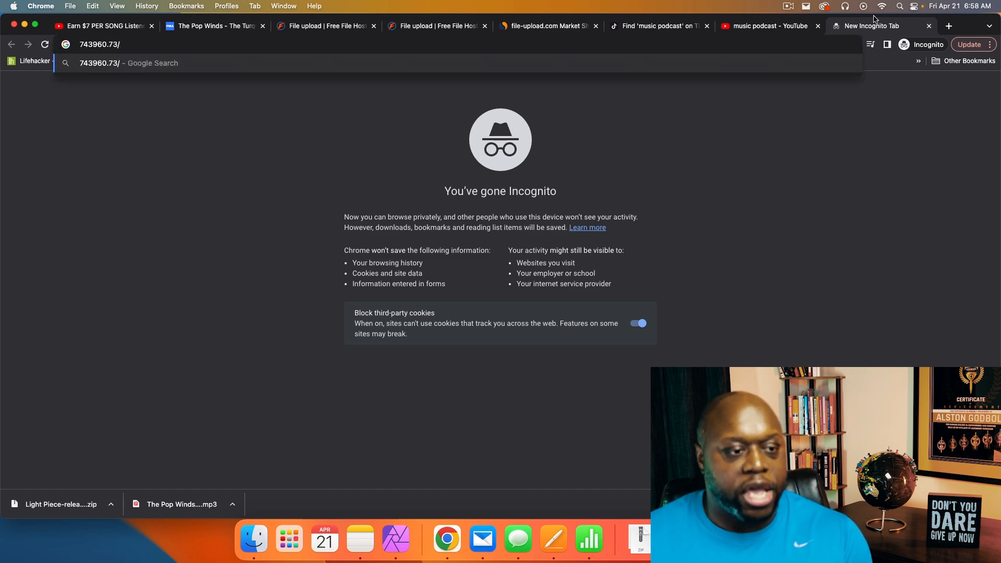
{"action": "left_click", "coordinate": [437, 25]}
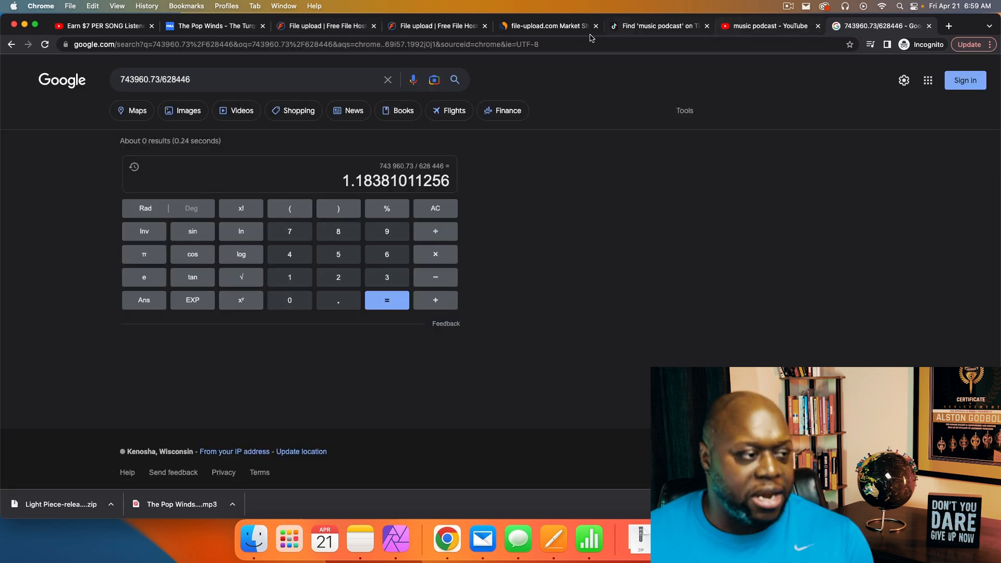
Look through the individual payout amounts in the Proof of Payments table
{"action": "left_click", "coordinate": [438, 26]}
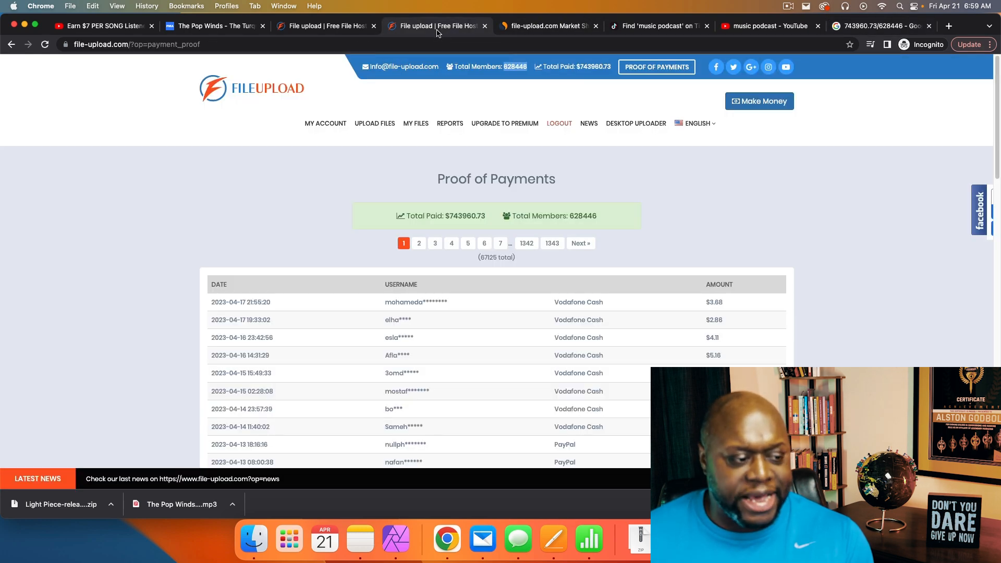
{"action": "scroll", "scroll_direction": "down", "scroll_amount": 3}
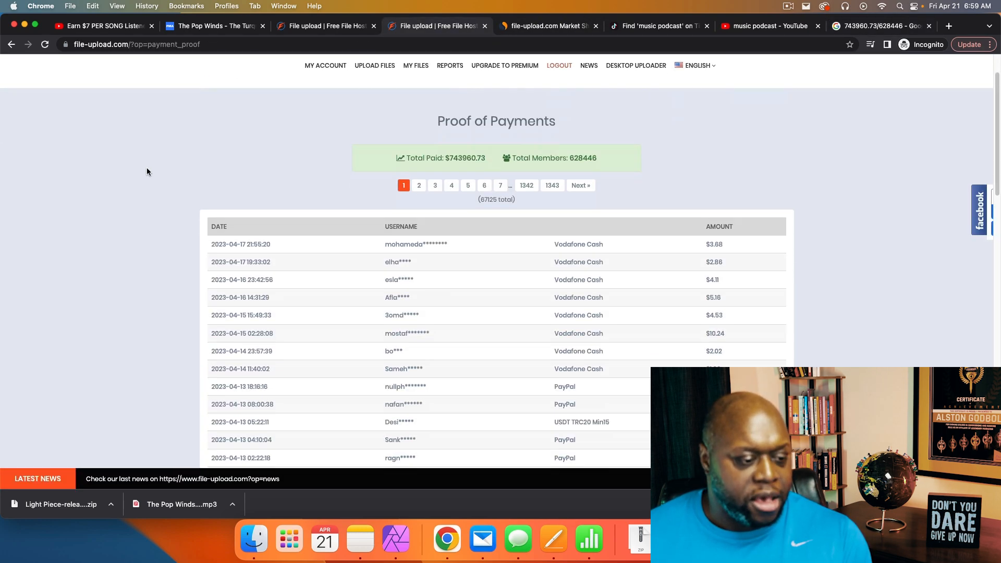
{"action": "scroll", "scroll_direction": "down", "scroll_amount": 3}
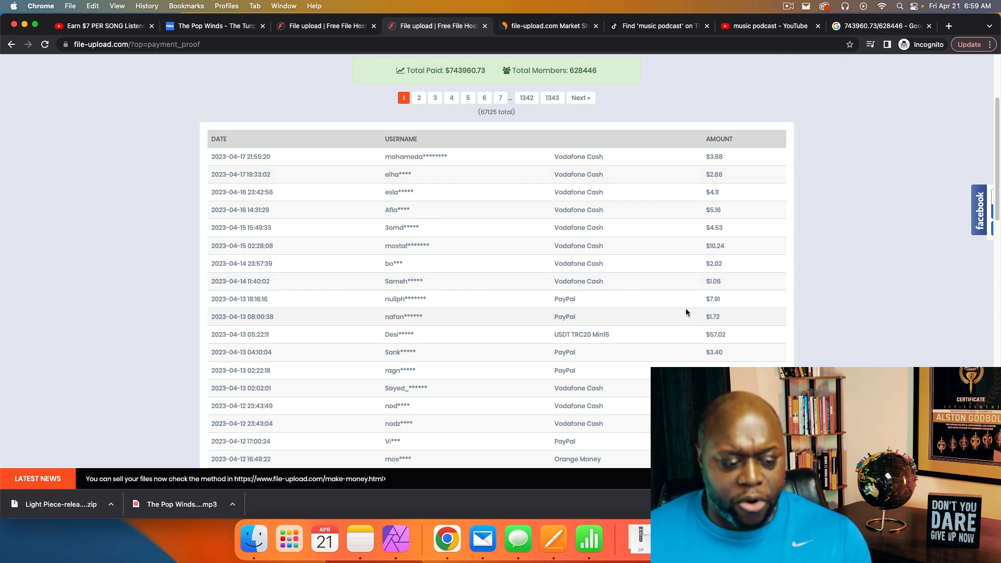
{"action": "scroll", "scroll_direction": "down", "scroll_amount": 3}
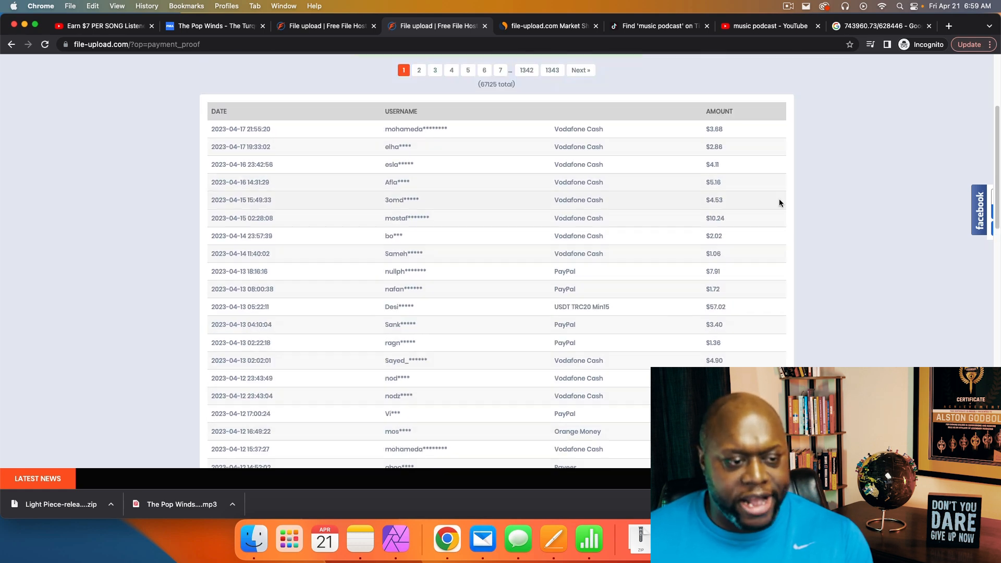
{"action": "mouse_move", "coordinate": [740, 302]}
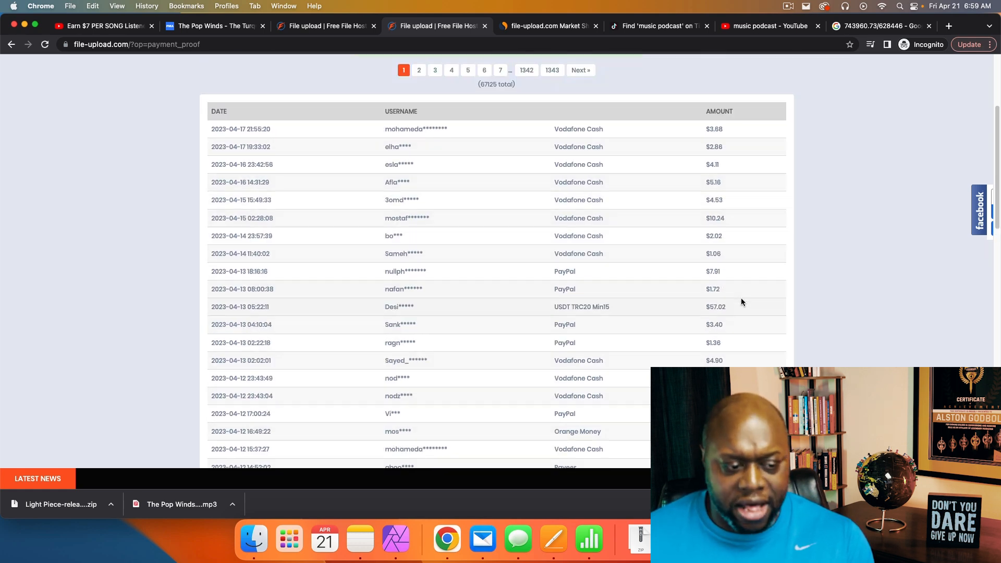
{"action": "scroll", "scroll_direction": "down", "scroll_amount": 3}
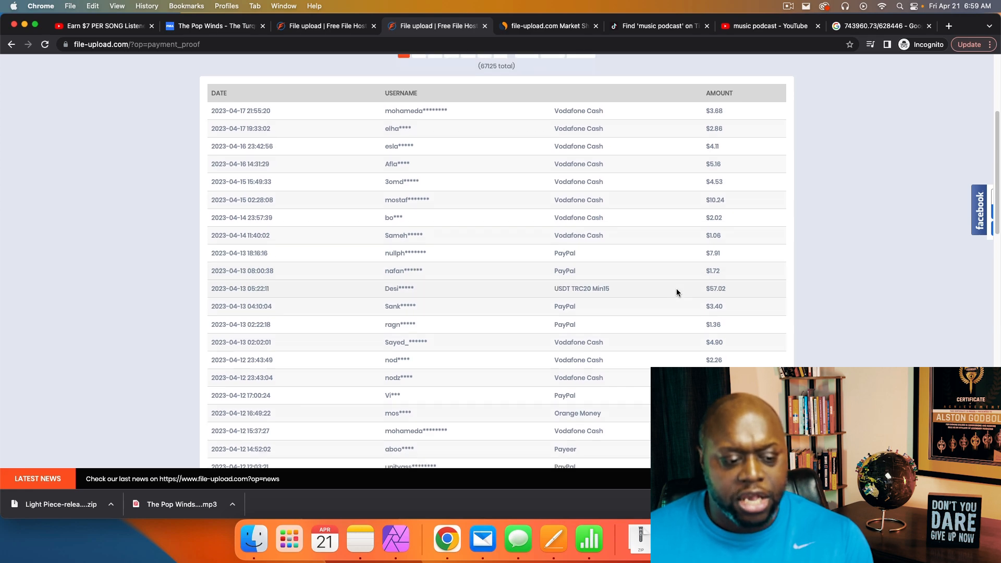
{"action": "scroll", "scroll_direction": "down", "scroll_amount": 3}
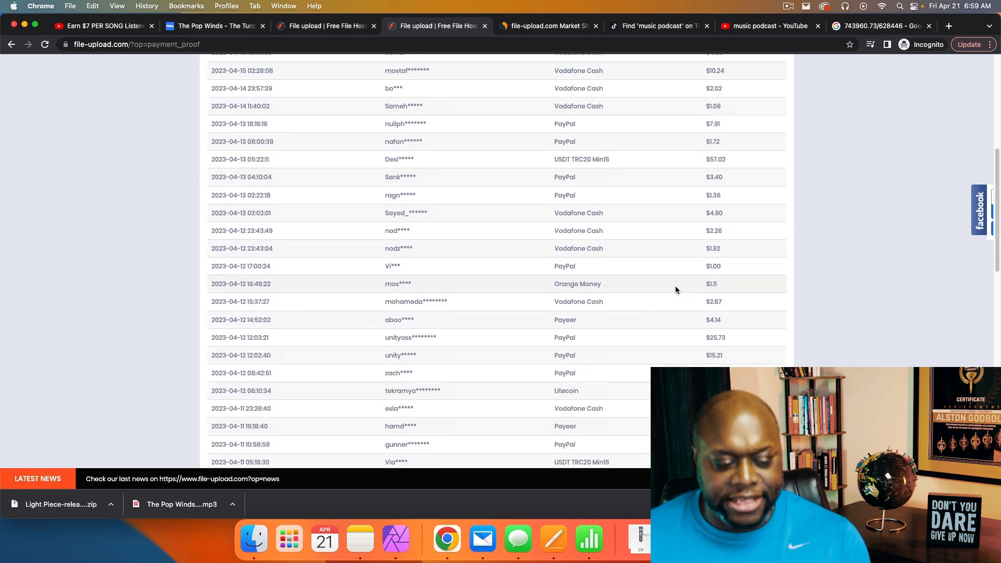
{"action": "scroll", "scroll_direction": "down", "scroll_amount": 3}
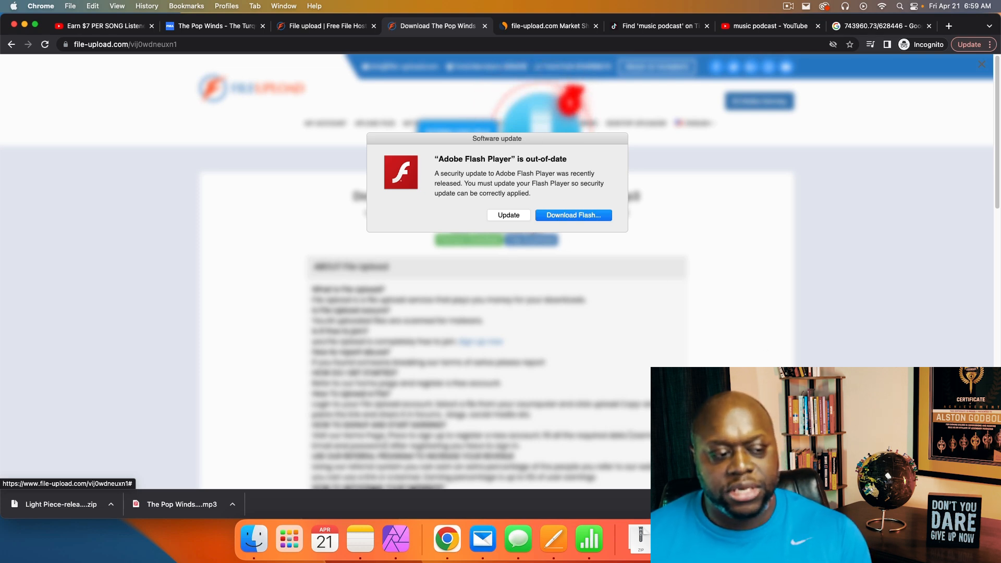
{"action": "mouse_move", "coordinate": [306, 101]}
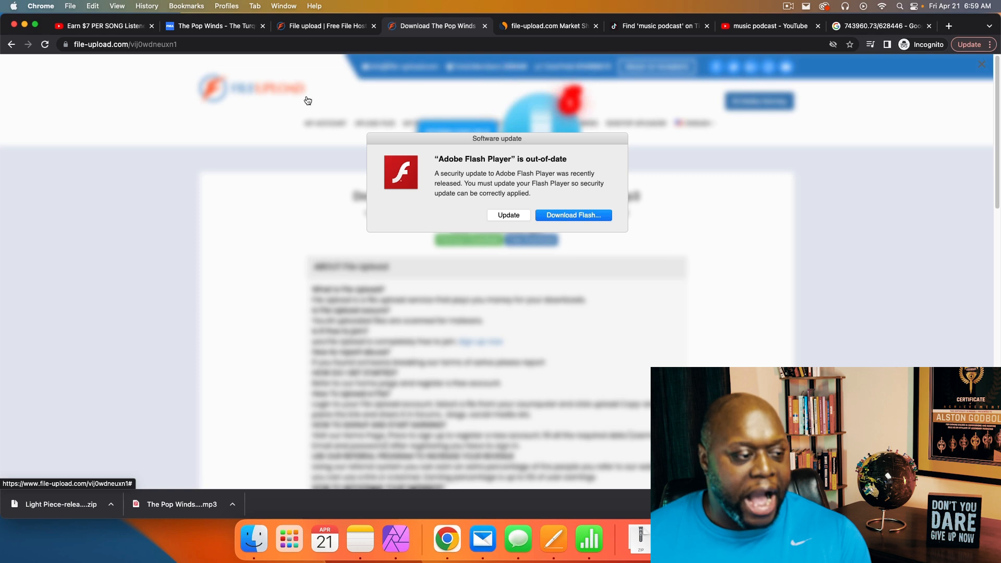
{"action": "mouse_move", "coordinate": [553, 212]}
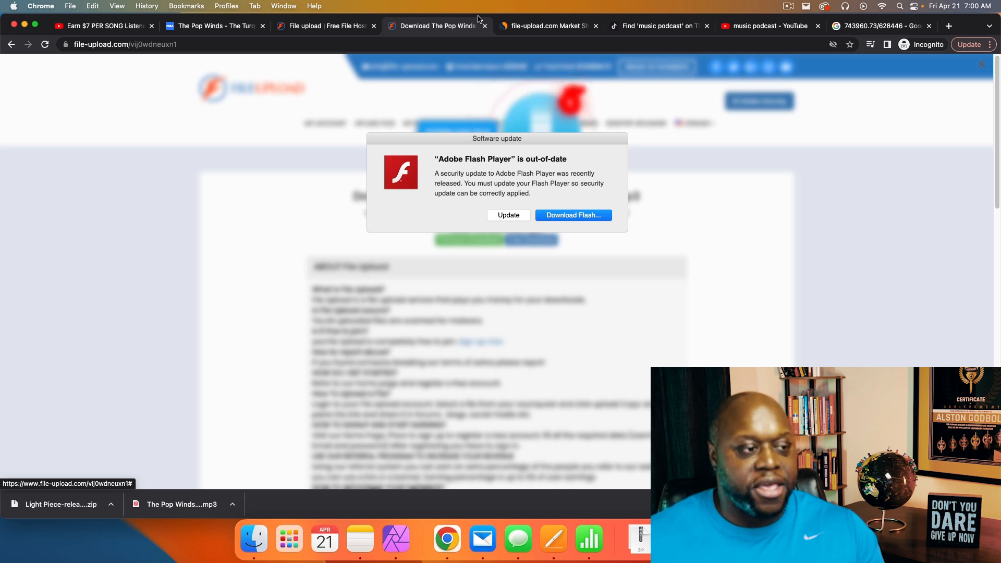
Return to the My Account dashboard showing the $0 balance and 0.01 of 117 GB used
{"action": "left_click", "coordinate": [322, 26]}
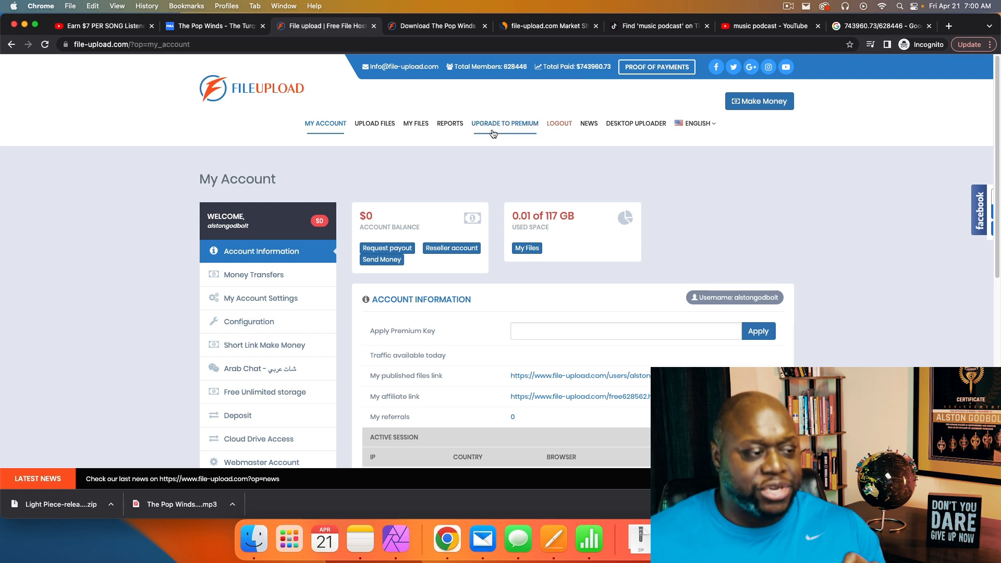
Show My Files listing The Pop Winds - The Turquoise.mp3 at 12.8 MB
{"action": "left_click", "coordinate": [416, 123]}
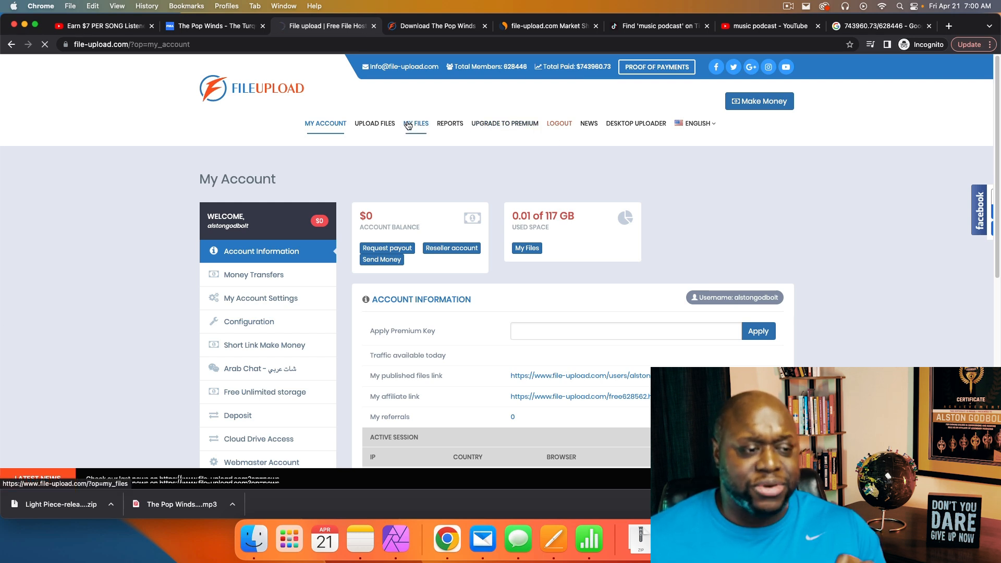
{"action": "left_click", "coordinate": [415, 123]}
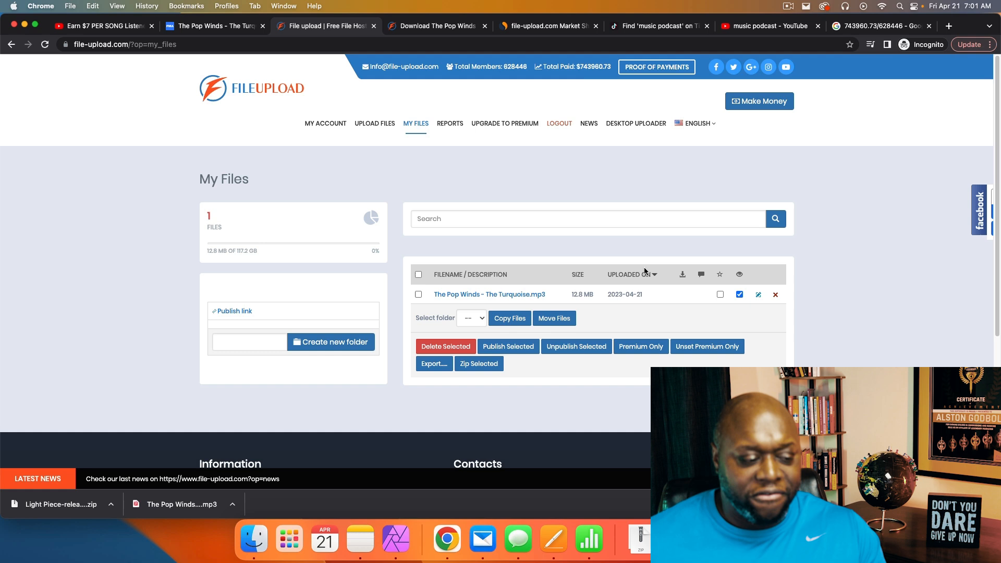
{"action": "mouse_move", "coordinate": [519, 278]}
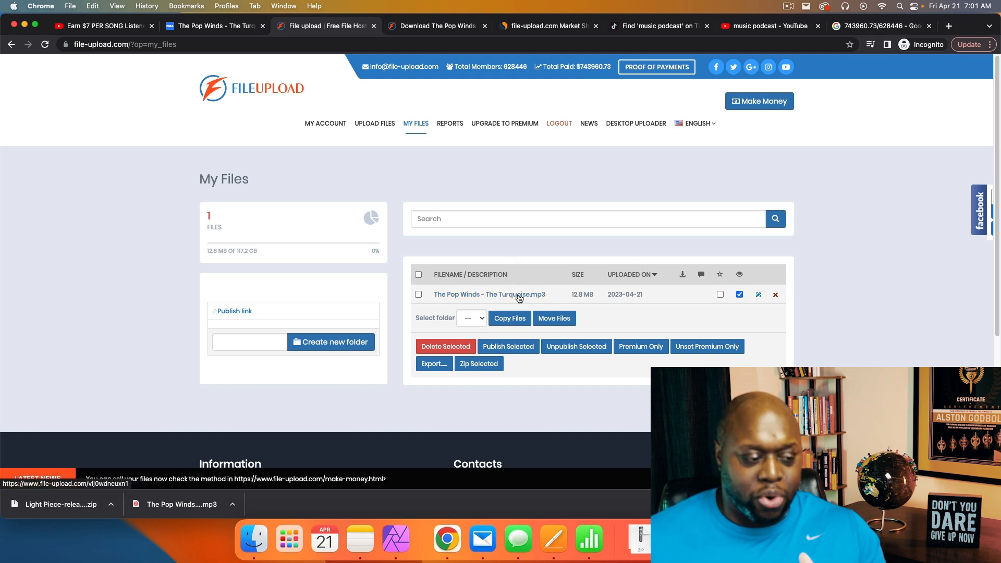
Close the FileUpload tabs and view Similarweb's overview: 12.4M visits, global rank 4,474
{"action": "left_click", "coordinate": [355, 25]}
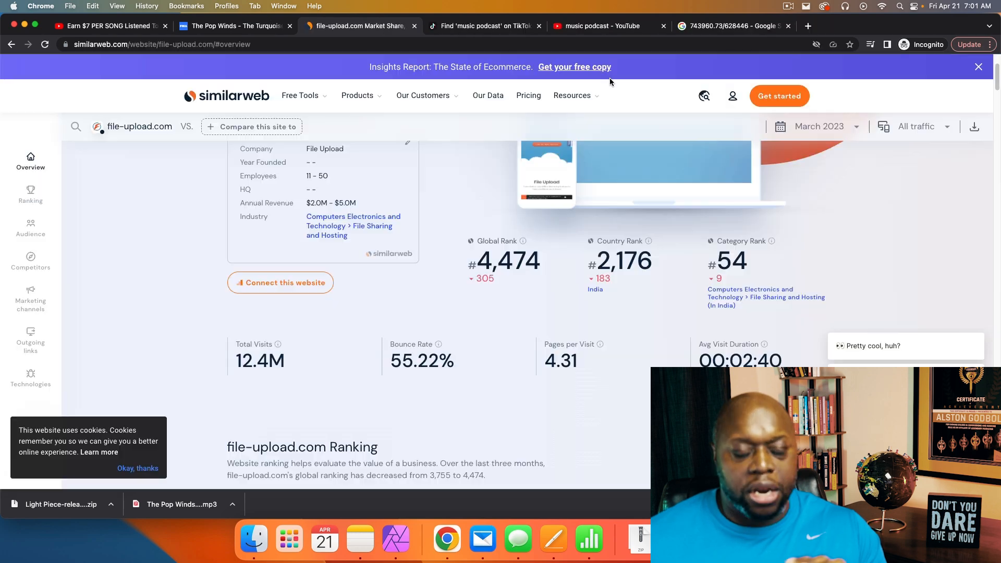
{"action": "mouse_move", "coordinate": [624, 143]}
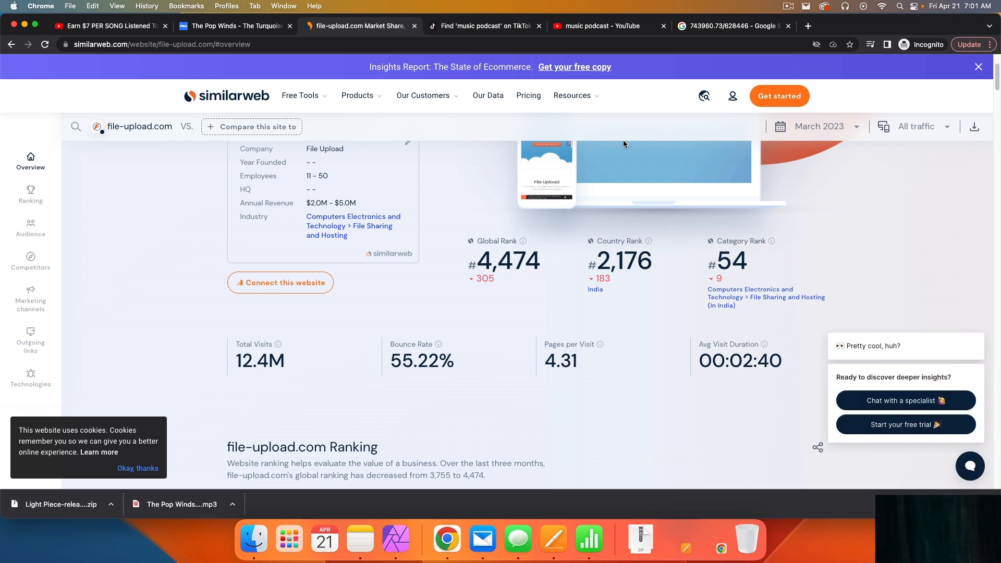
{"action": "left_click", "coordinate": [109, 26]}
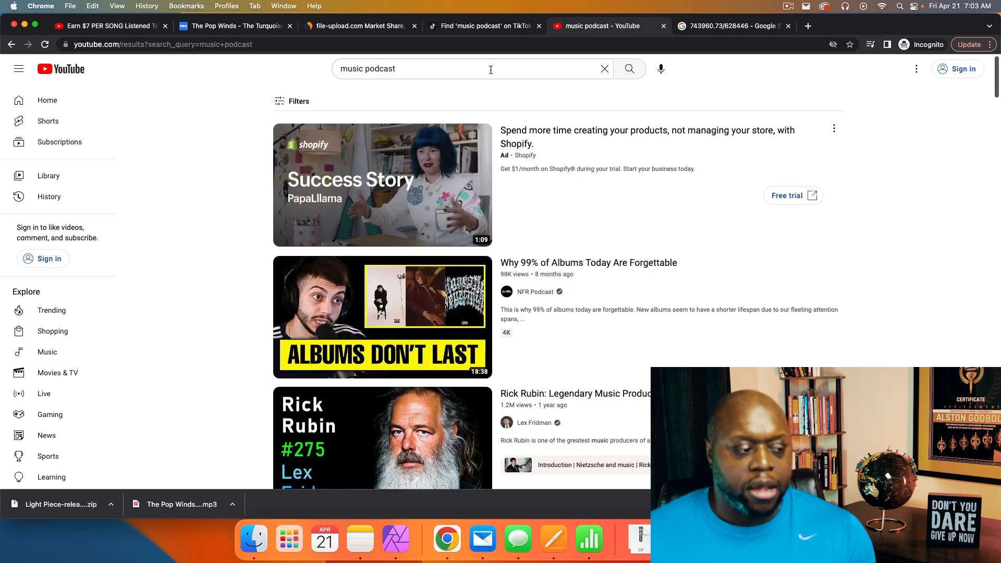
{"action": "mouse_move", "coordinate": [288, 283]}
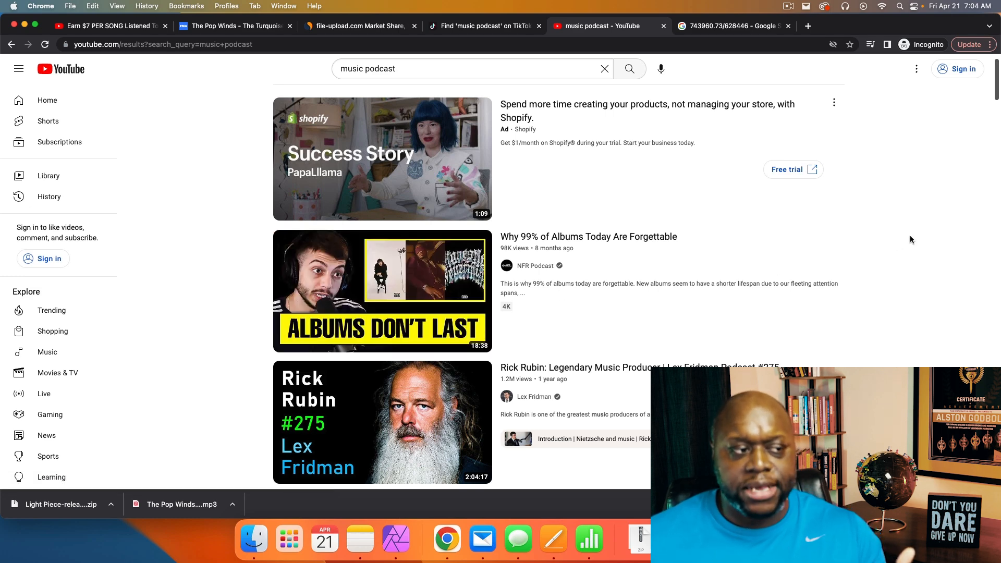
{"action": "mouse_move", "coordinate": [942, 300]}
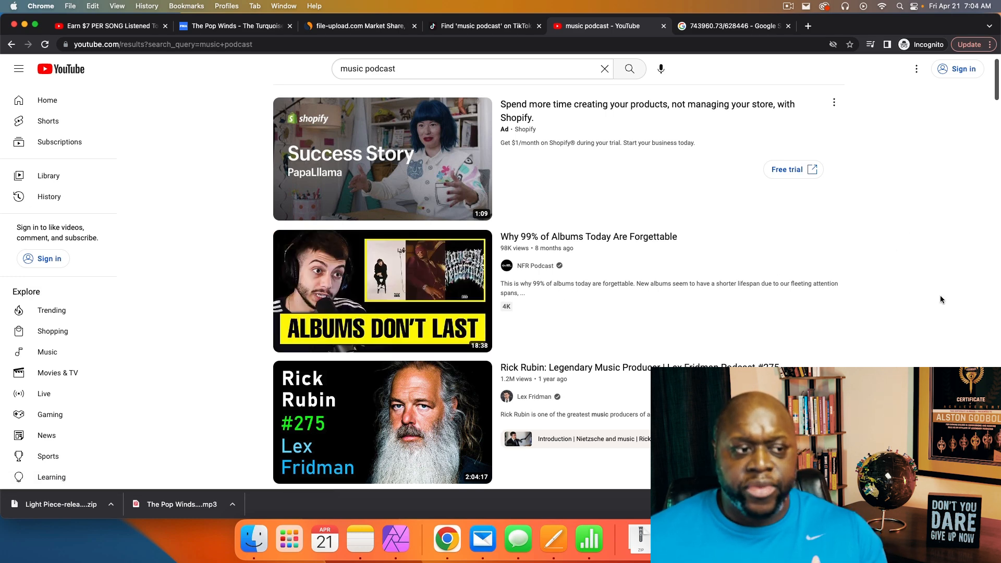
{"action": "mouse_move", "coordinate": [931, 292]}
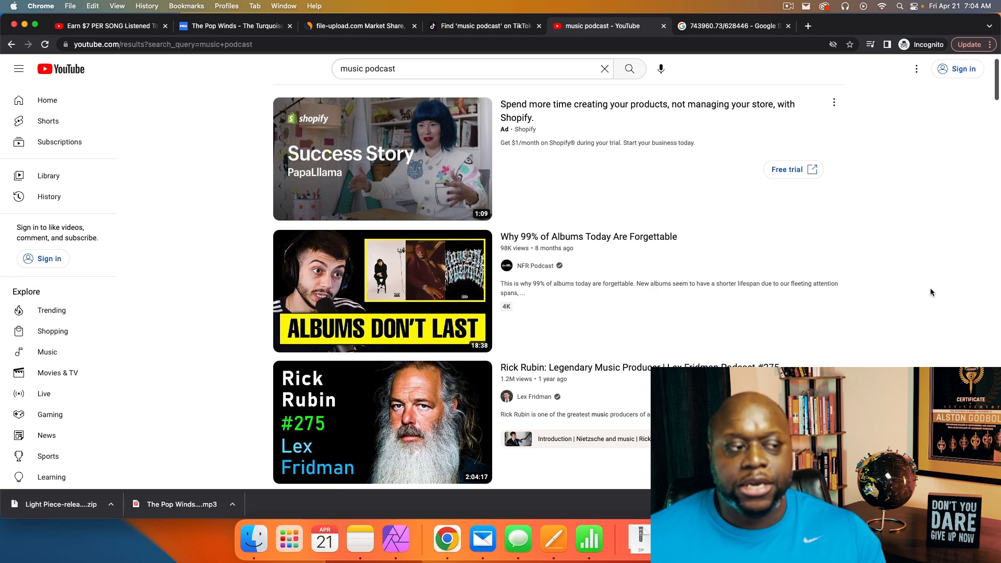
Review the TikTok music podcast accounts, revisit YouTube's search box, then return to Google's 1.18 division result
{"action": "left_click", "coordinate": [483, 26]}
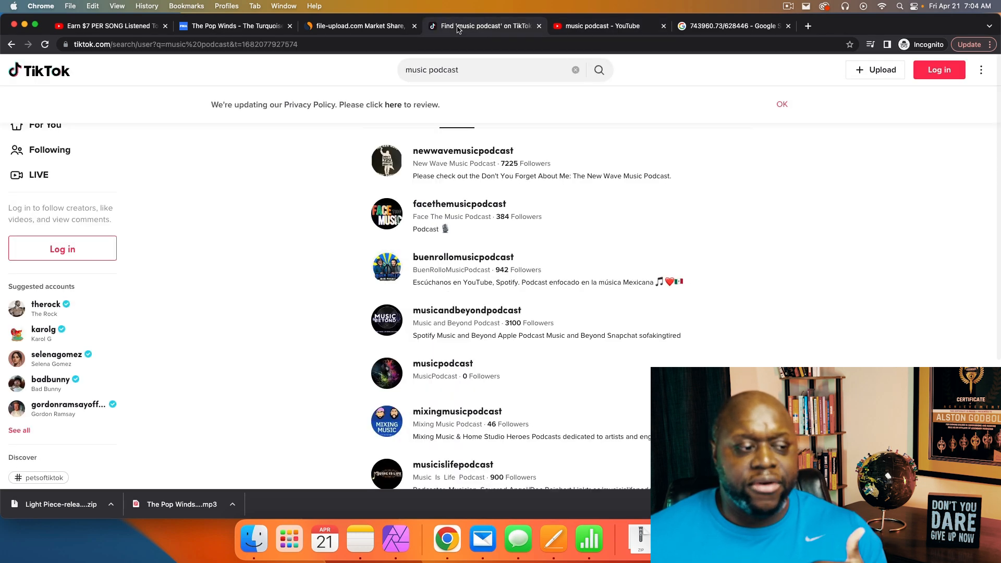
{"action": "mouse_move", "coordinate": [251, 268]}
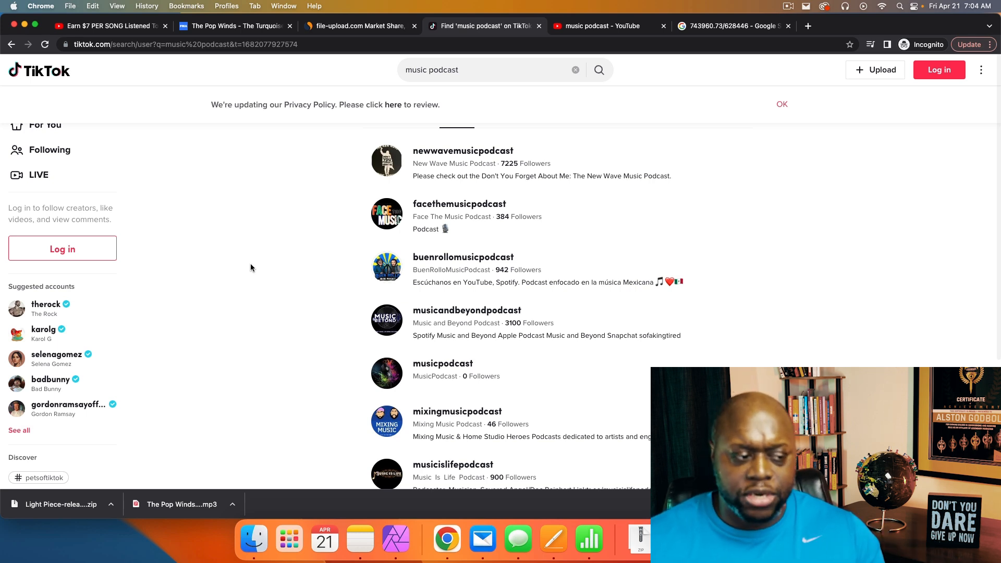
{"action": "left_click", "coordinate": [605, 26]}
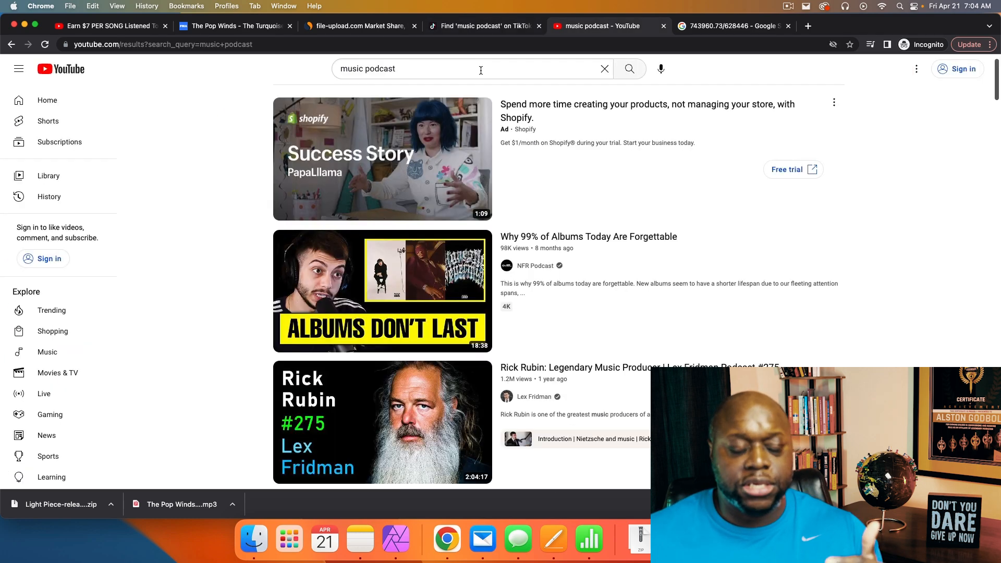
{"action": "left_click", "coordinate": [447, 69]}
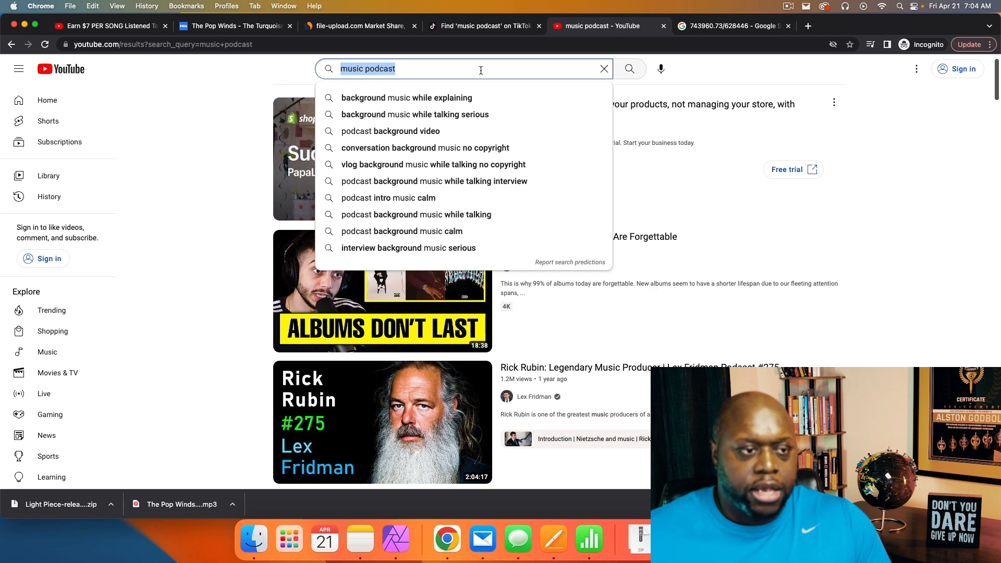
{"action": "left_click", "coordinate": [728, 25]}
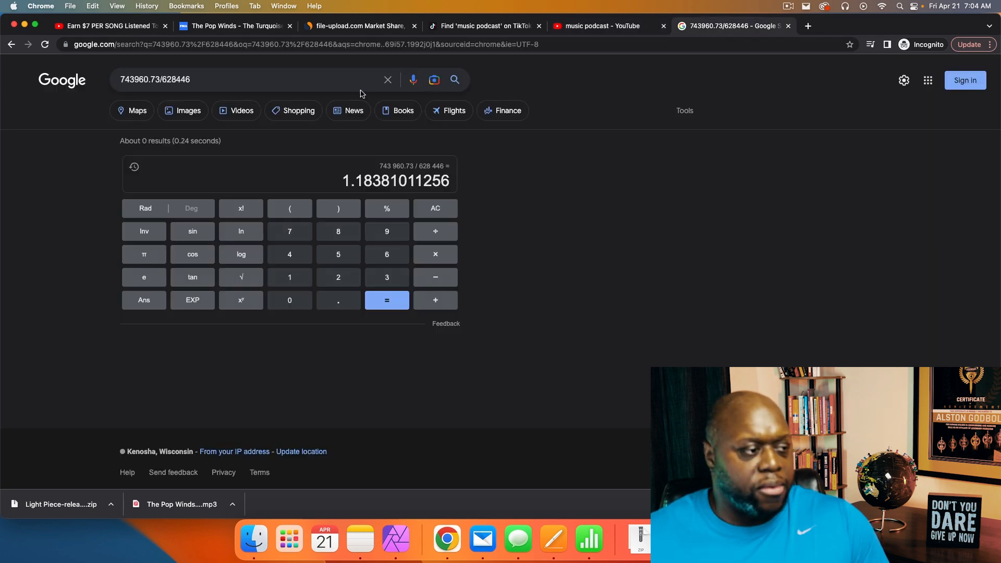
Search Google for 'new music release today'
{"action": "type", "text": "new music release today"}
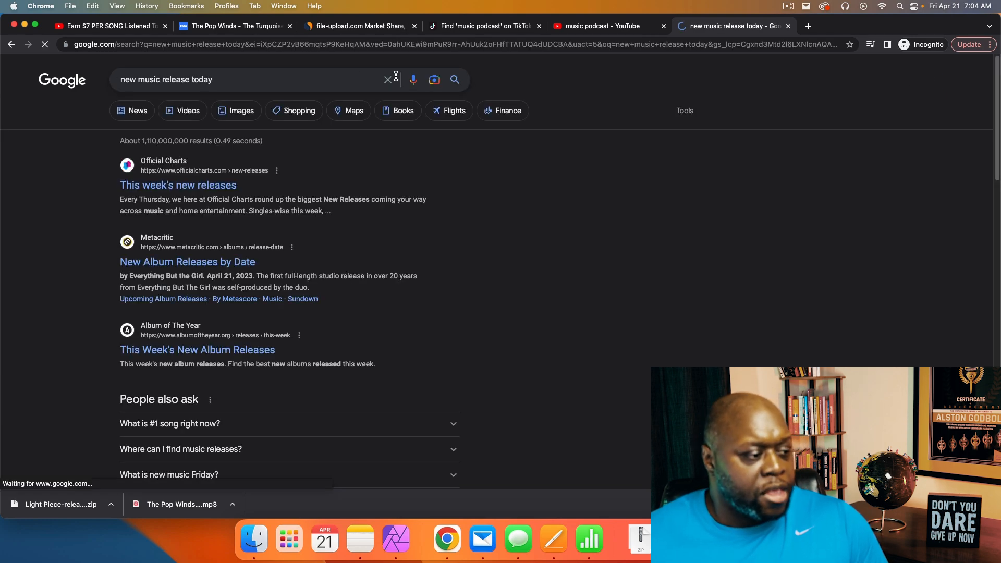
{"action": "left_click", "coordinate": [433, 80]}
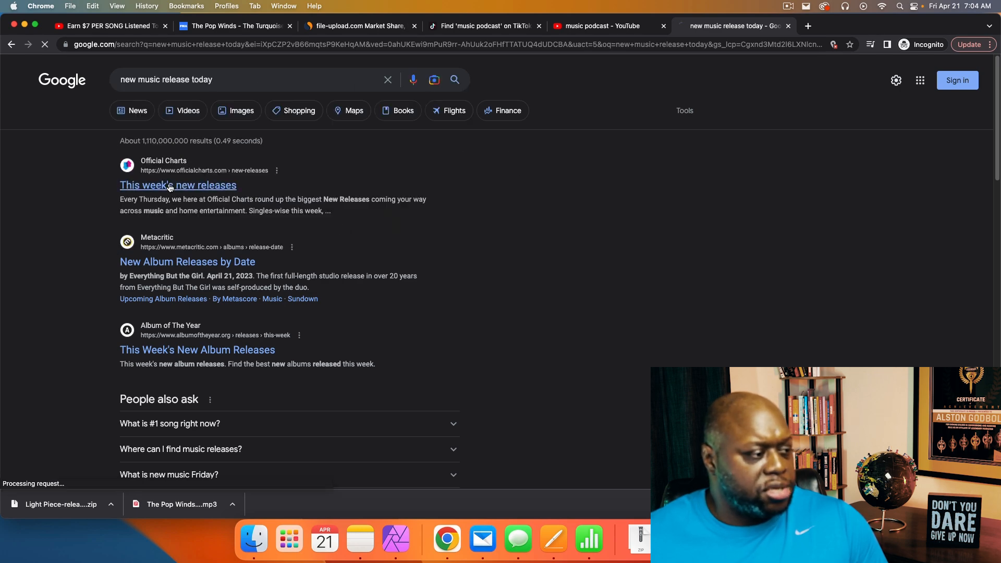
View Official Charts' 'This week's new releases' article, accepting the privacy consent
{"action": "left_click", "coordinate": [178, 185]}
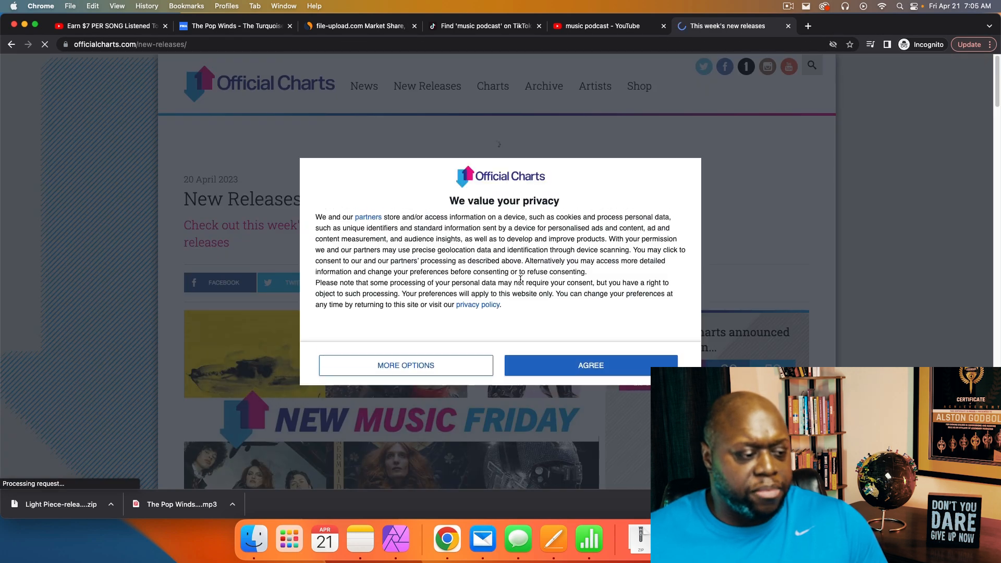
{"action": "left_click", "coordinate": [589, 365]}
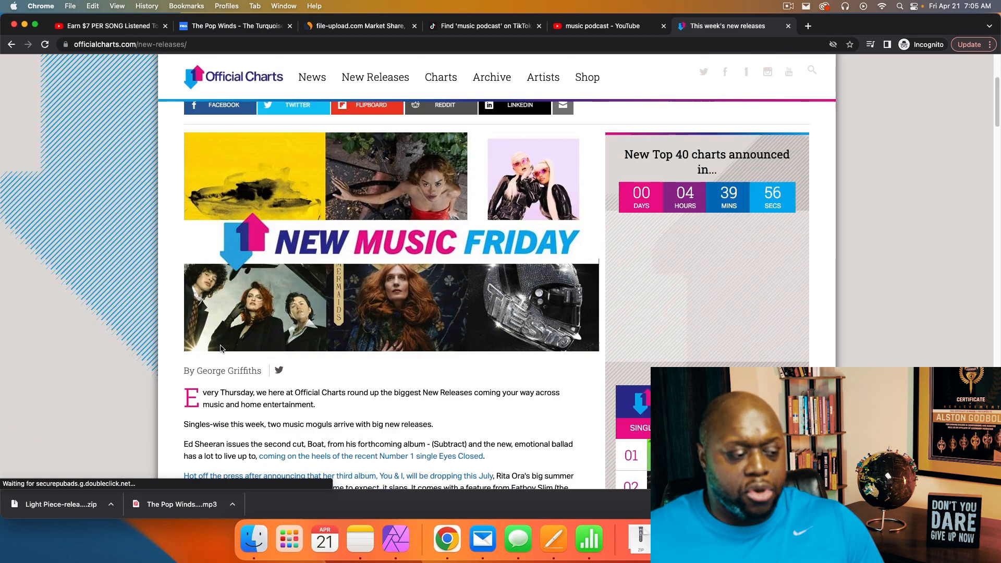
{"action": "scroll", "scroll_direction": "down", "scroll_amount": 3}
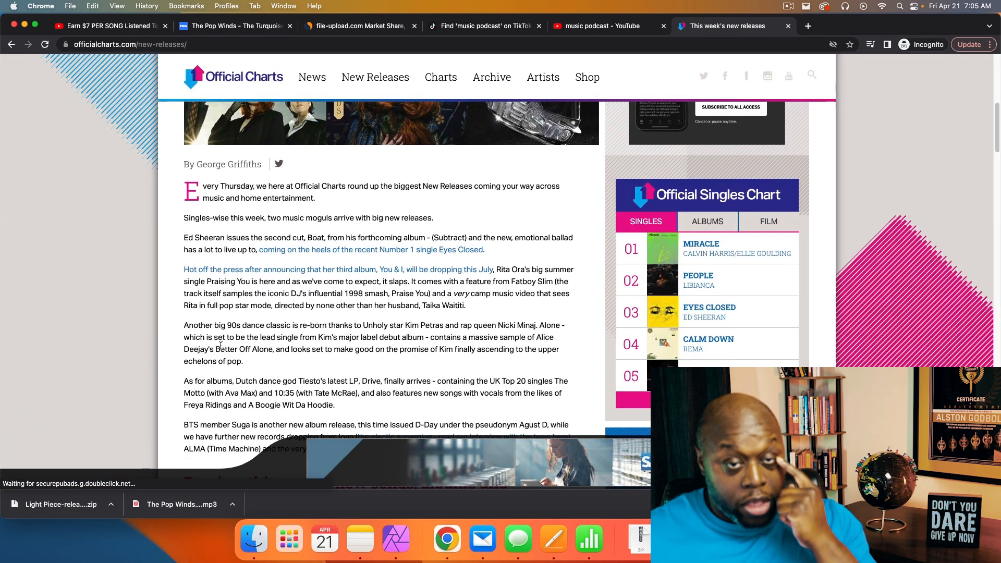
{"action": "scroll", "scroll_direction": "down", "scroll_amount": 3}
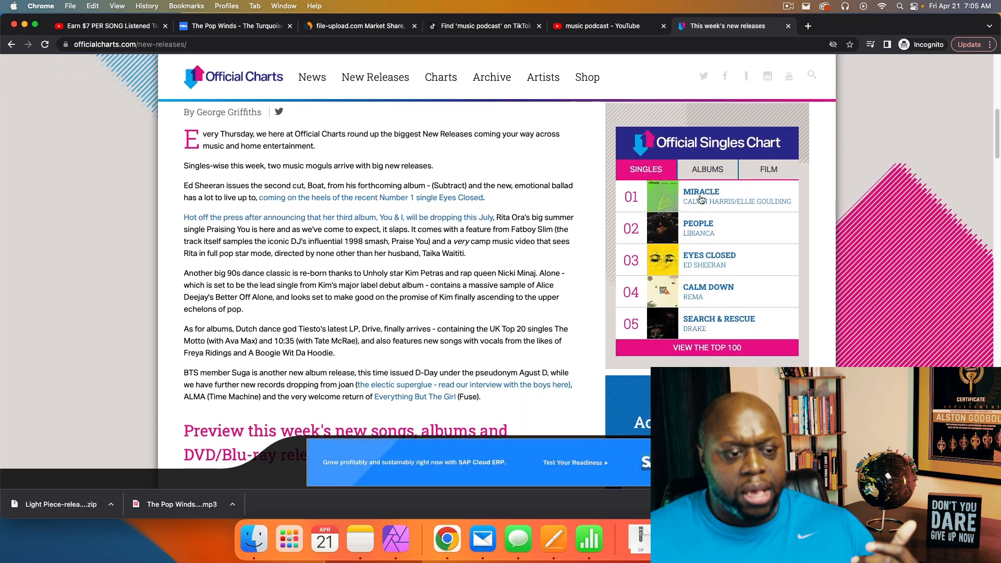
Look up the chart history of number-one single Miracle, select its title and artist, and return to YouTube
{"action": "left_click", "coordinate": [700, 195]}
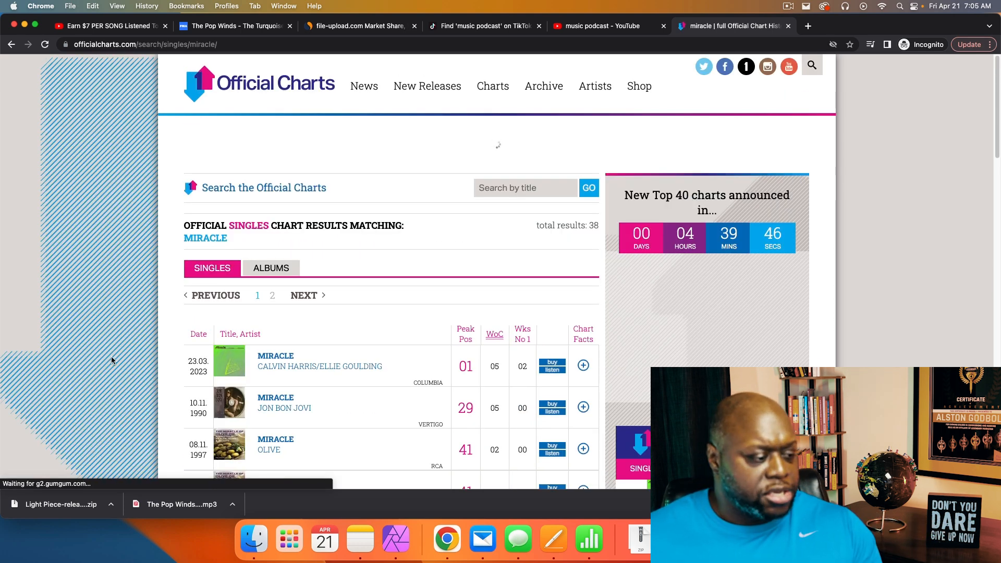
{"action": "scroll", "scroll_direction": "down", "scroll_amount": 3}
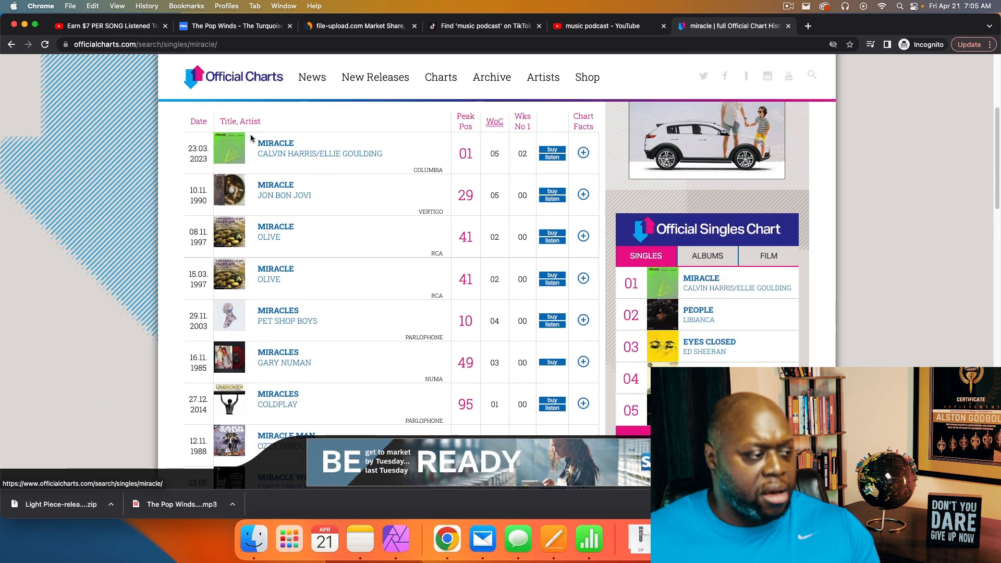
{"action": "left_click_drag", "start_coordinate": [256, 142], "coordinate": [383, 157]}
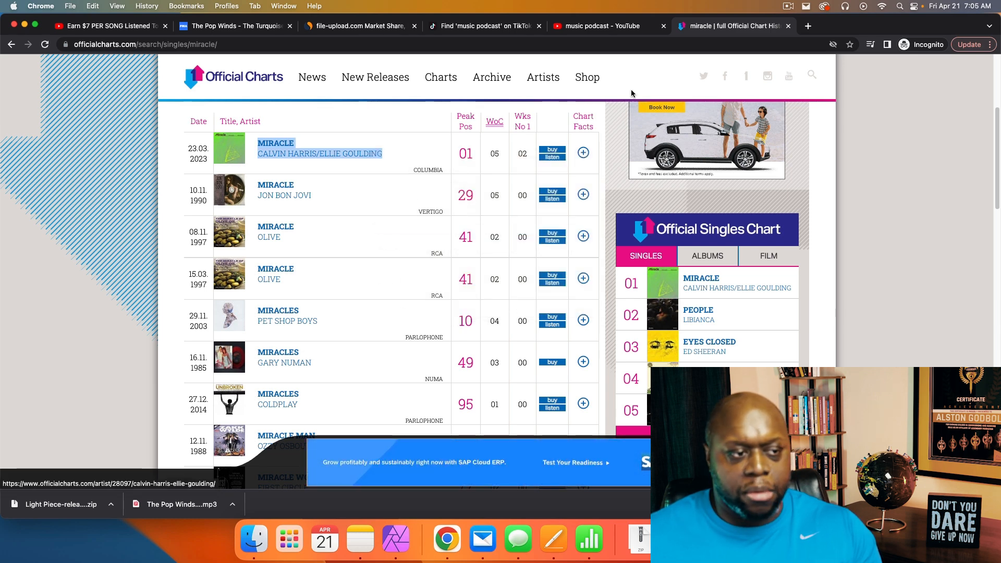
{"action": "left_click", "coordinate": [604, 25]}
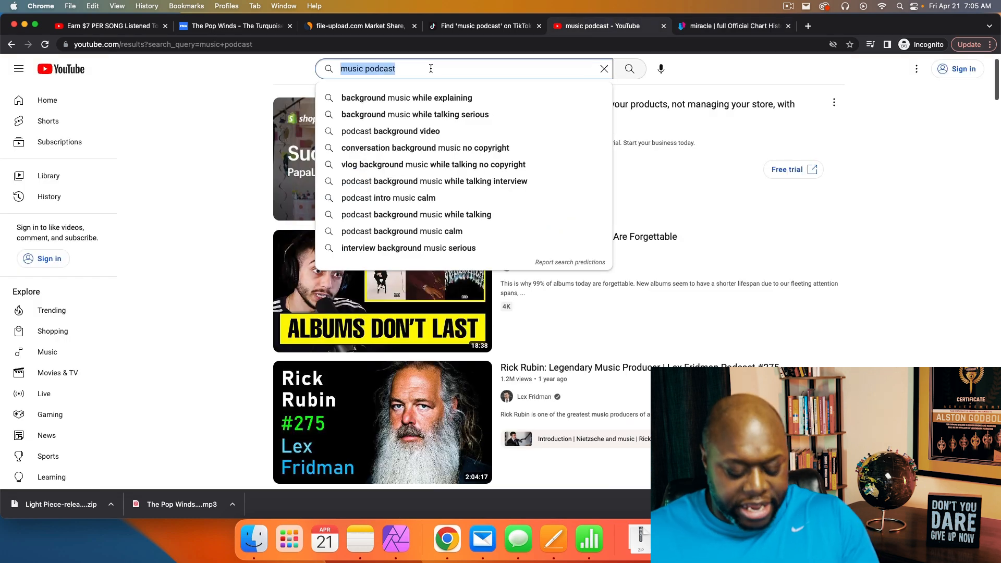
Search YouTube for 'MIRACLE CALVIN HARRIS/ELLIE GOULDING' and browse official, lyric and remix videos
{"action": "type", "text": "MIRACLE CALVIN HARRIS/ELLIE GOULDING"}
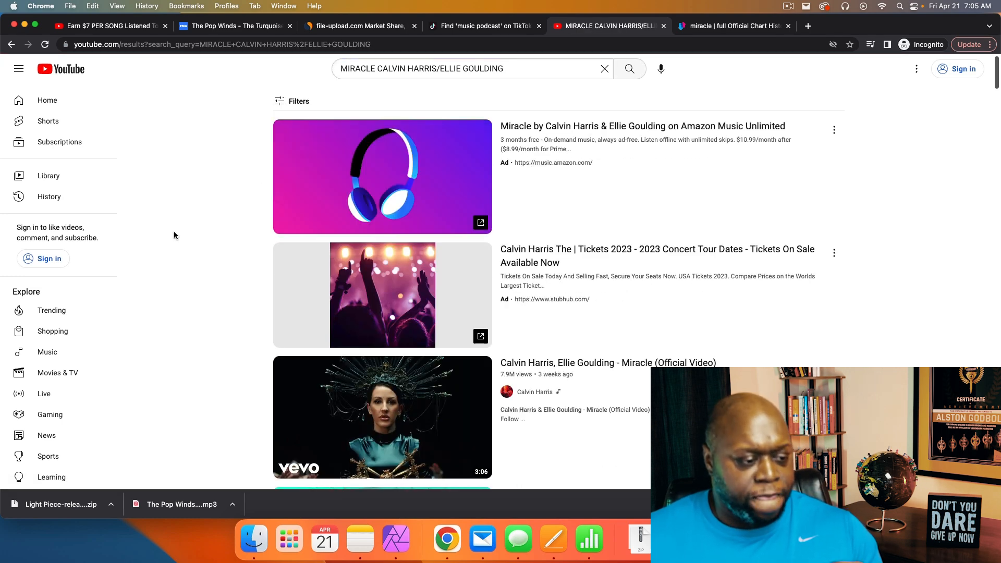
{"action": "scroll", "scroll_direction": "down", "scroll_amount": 3}
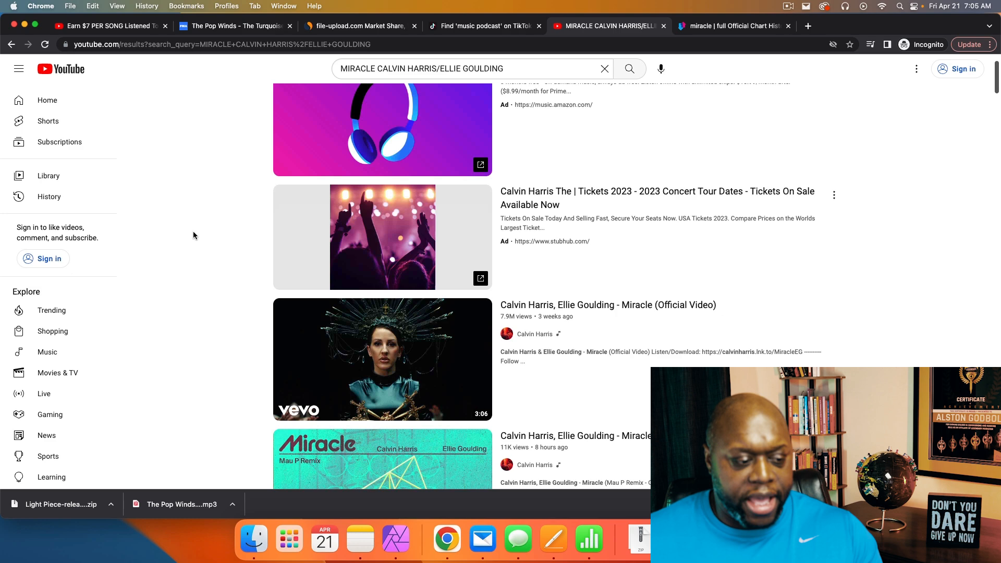
{"action": "scroll", "scroll_direction": "down", "scroll_amount": 3}
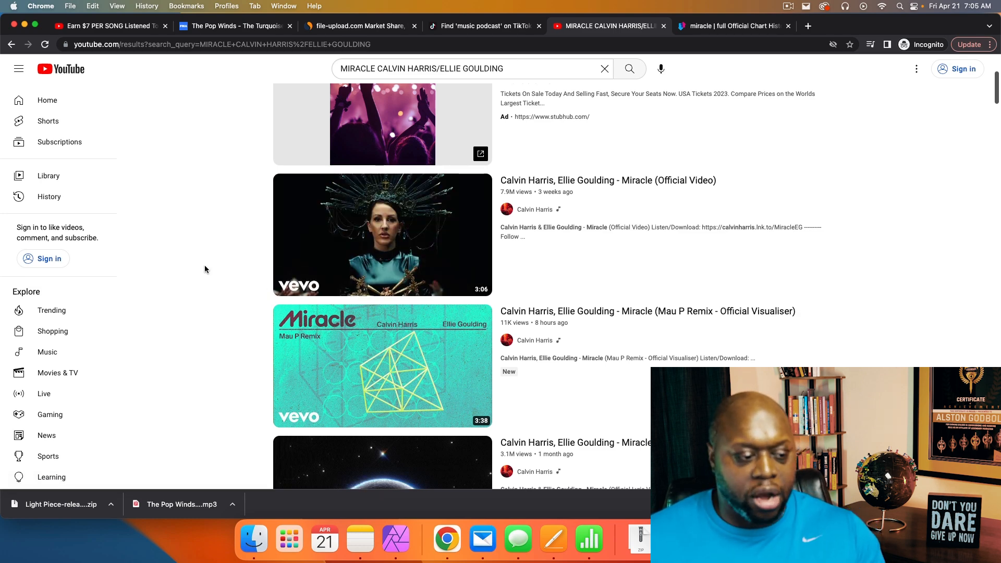
{"action": "scroll", "scroll_direction": "down", "scroll_amount": 3}
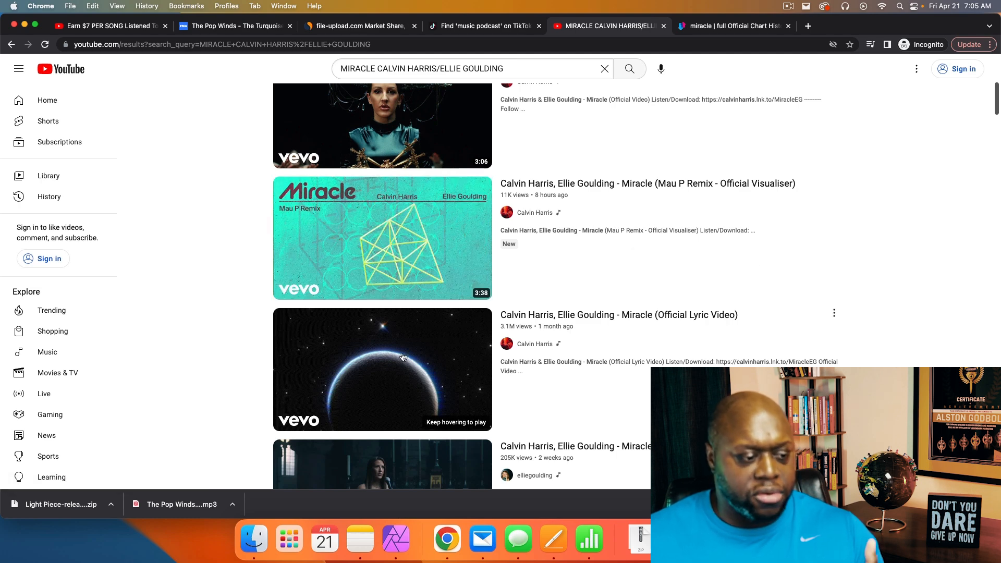
{"action": "scroll", "scroll_direction": "down", "scroll_amount": 3}
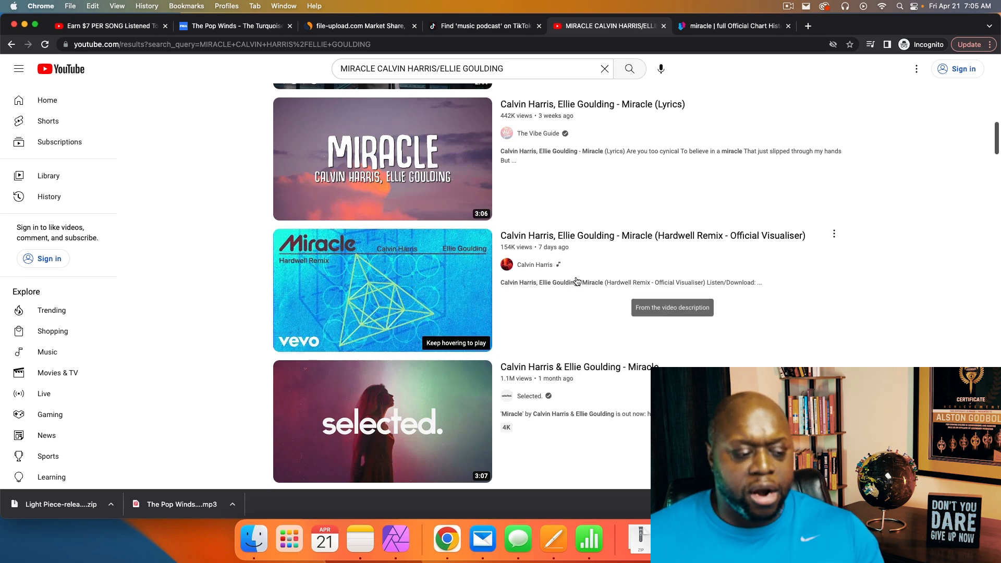
{"action": "scroll", "scroll_direction": "down", "scroll_amount": 3}
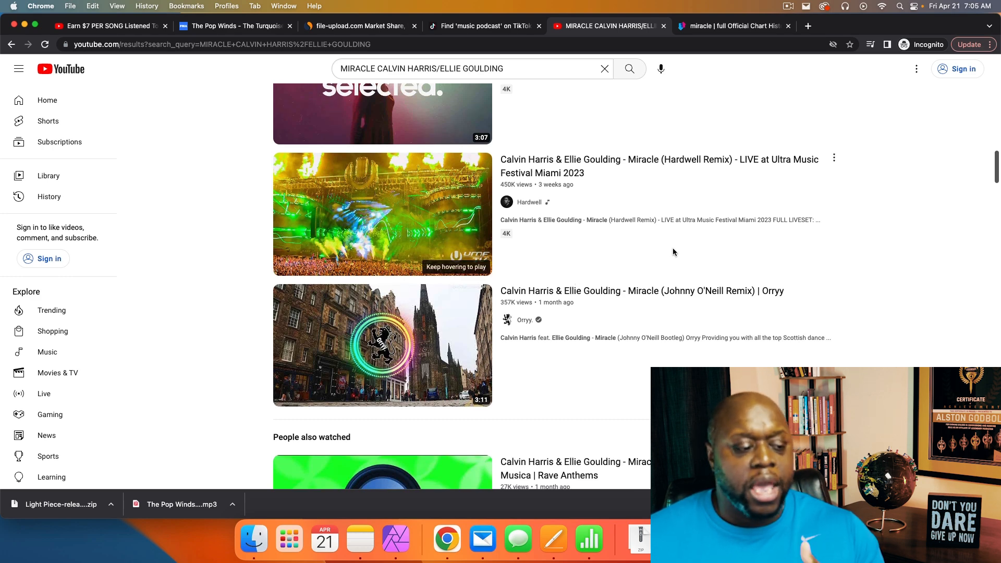
{"action": "scroll", "scroll_direction": "down", "scroll_amount": 3}
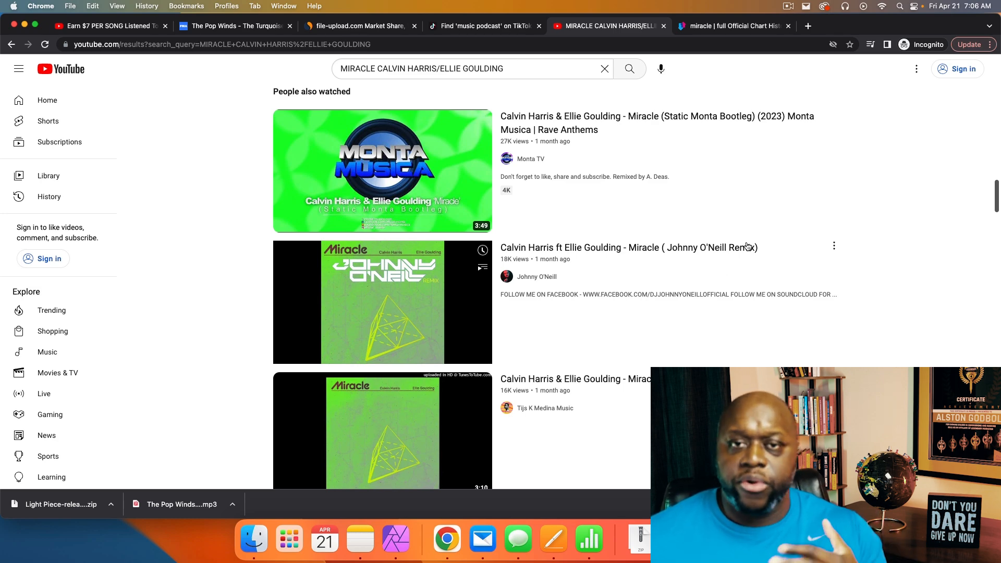
{"action": "mouse_move", "coordinate": [643, 206]}
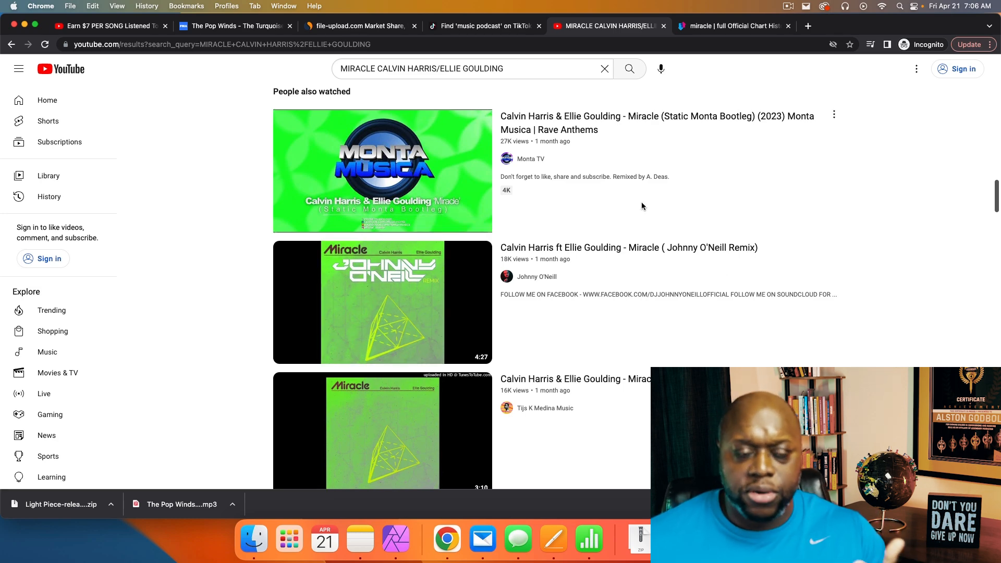